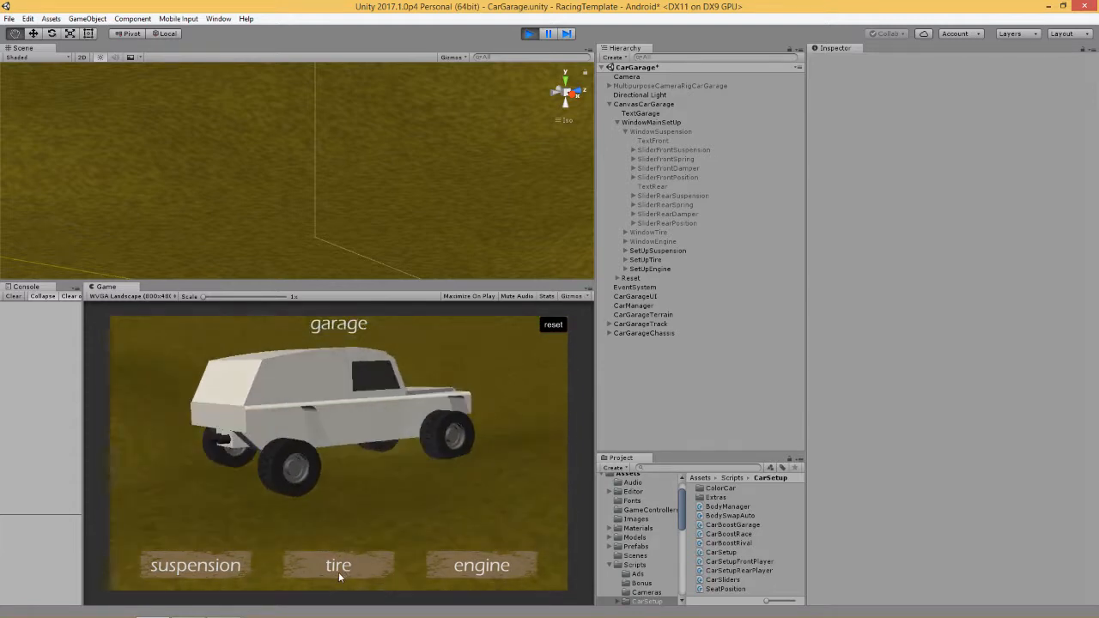
Try the tire settings on the running garage car, adjusting tire option and wheel width
{"action": "left_click", "coordinate": [337, 565]}
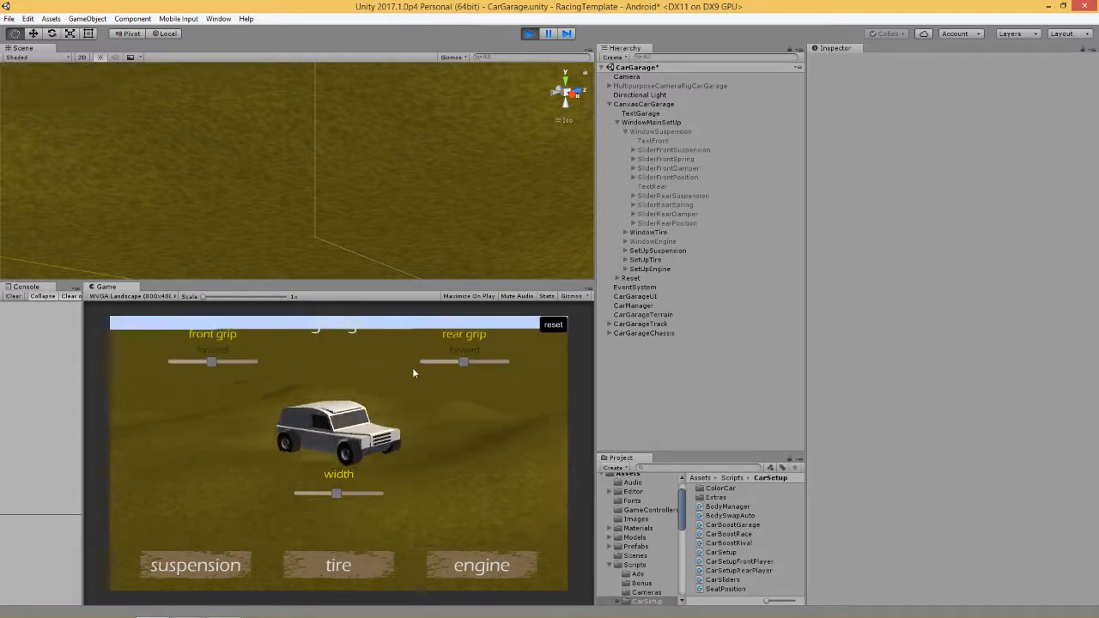
{"action": "left_click_drag", "start_coordinate": [336, 492], "coordinate": [333, 493]}
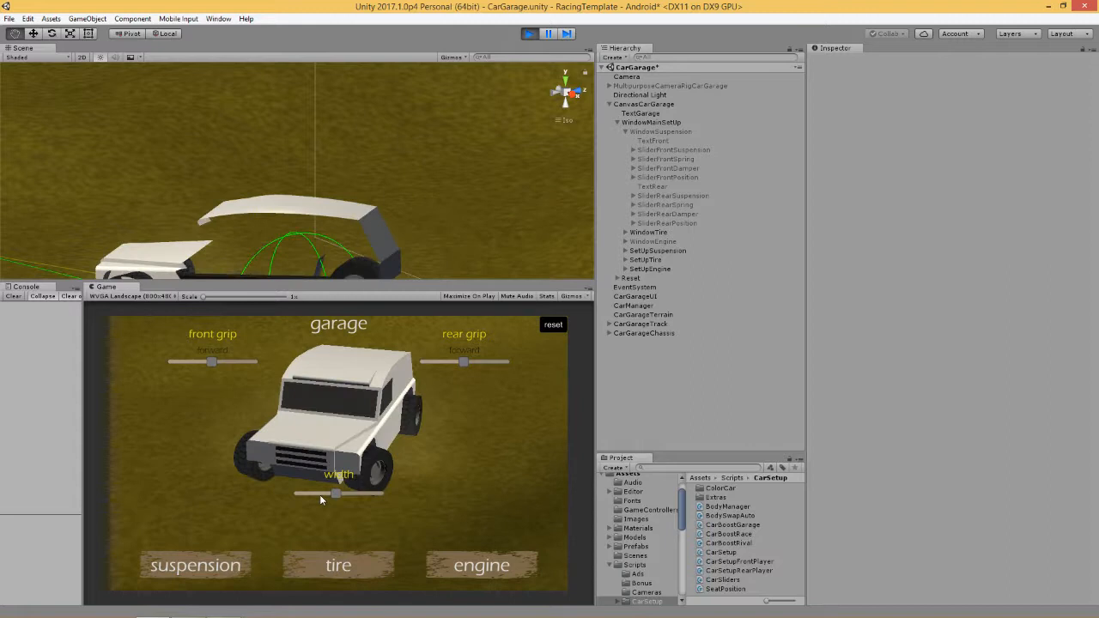
{"action": "left_click_drag", "start_coordinate": [335, 494], "coordinate": [337, 495]}
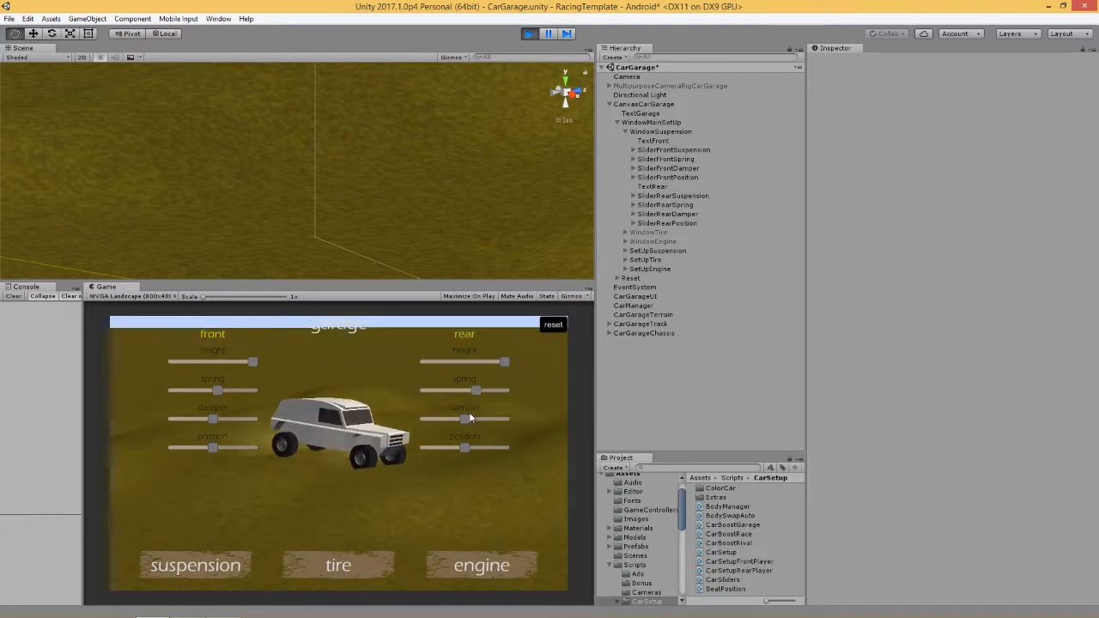
Stop play mode and check the front and rear spring sliders' Min/Max ranges in the Inspector
{"action": "left_click", "coordinate": [527, 32]}
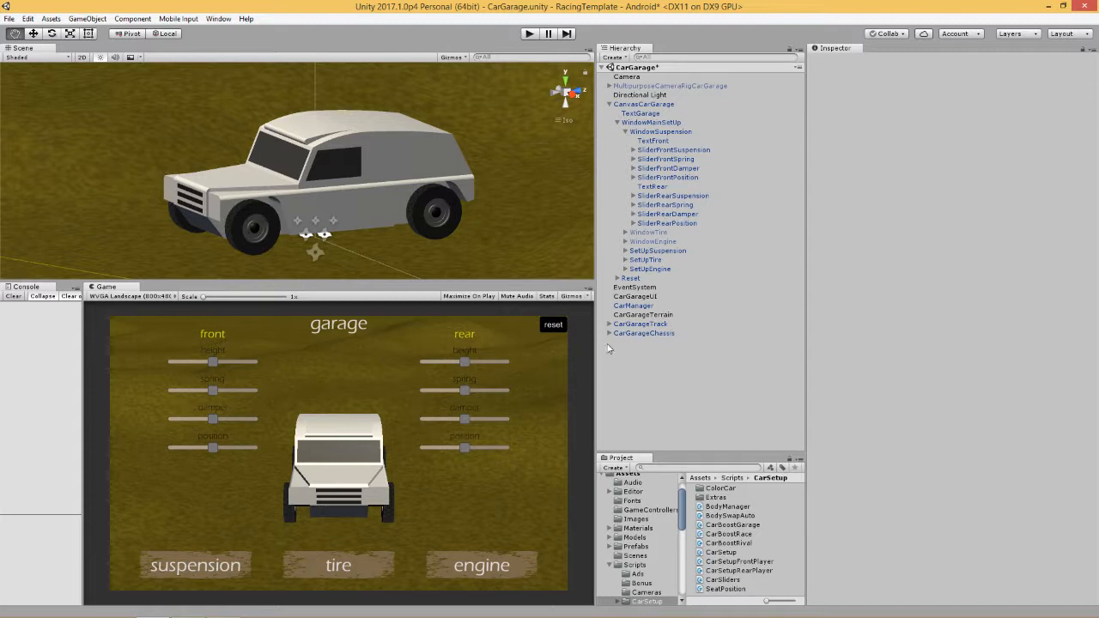
{"action": "mouse_move", "coordinate": [374, 353]}
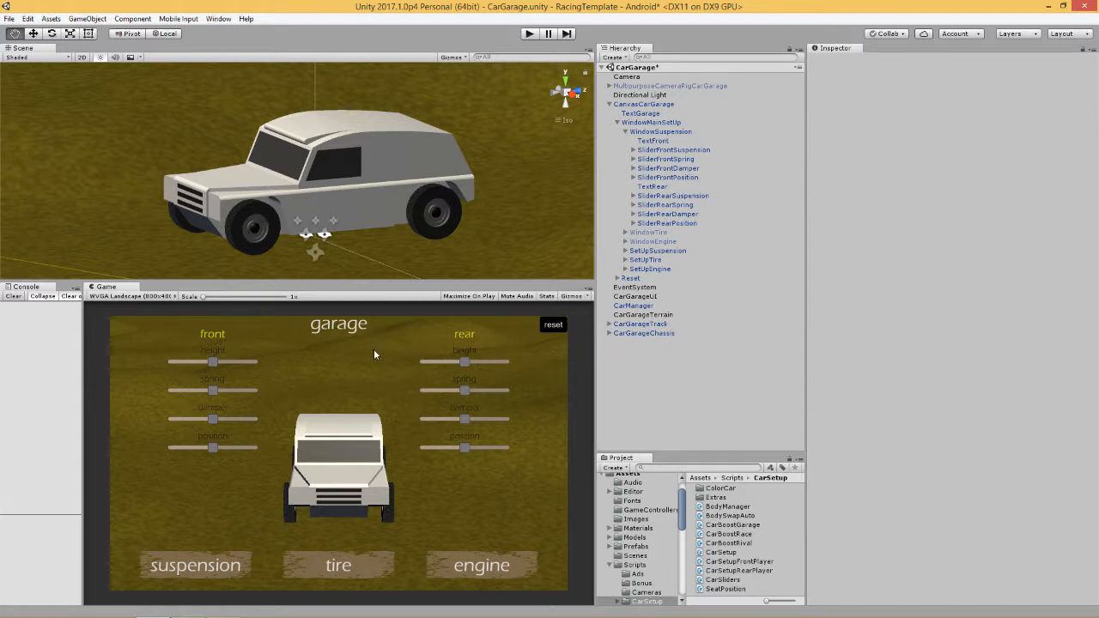
{"action": "mouse_move", "coordinate": [213, 403]}
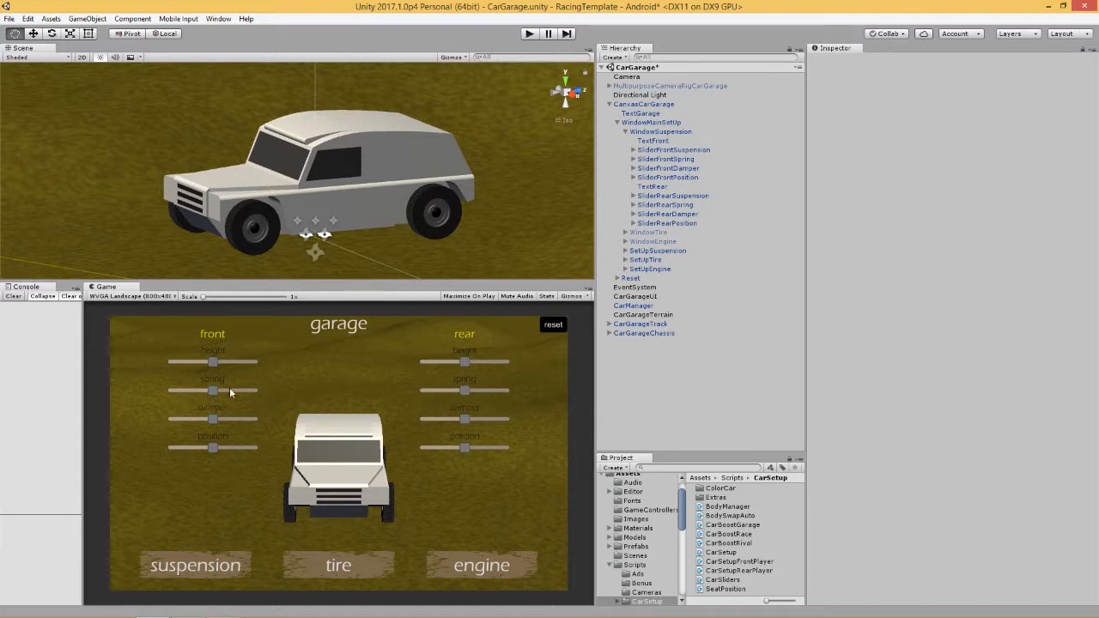
{"action": "mouse_move", "coordinate": [656, 162]}
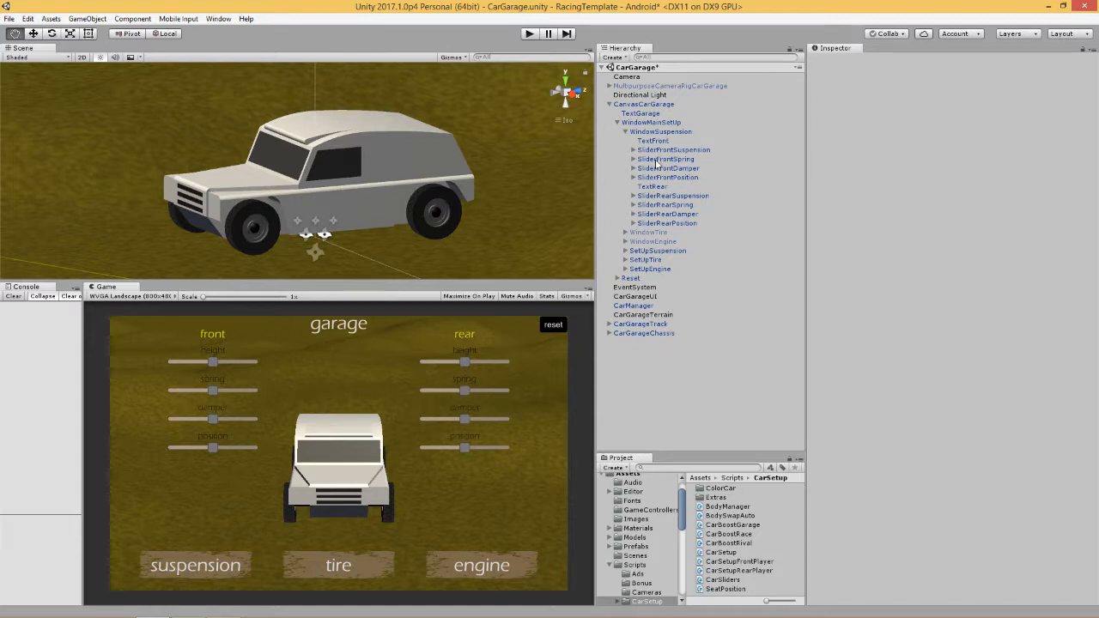
{"action": "left_click", "coordinate": [666, 158]}
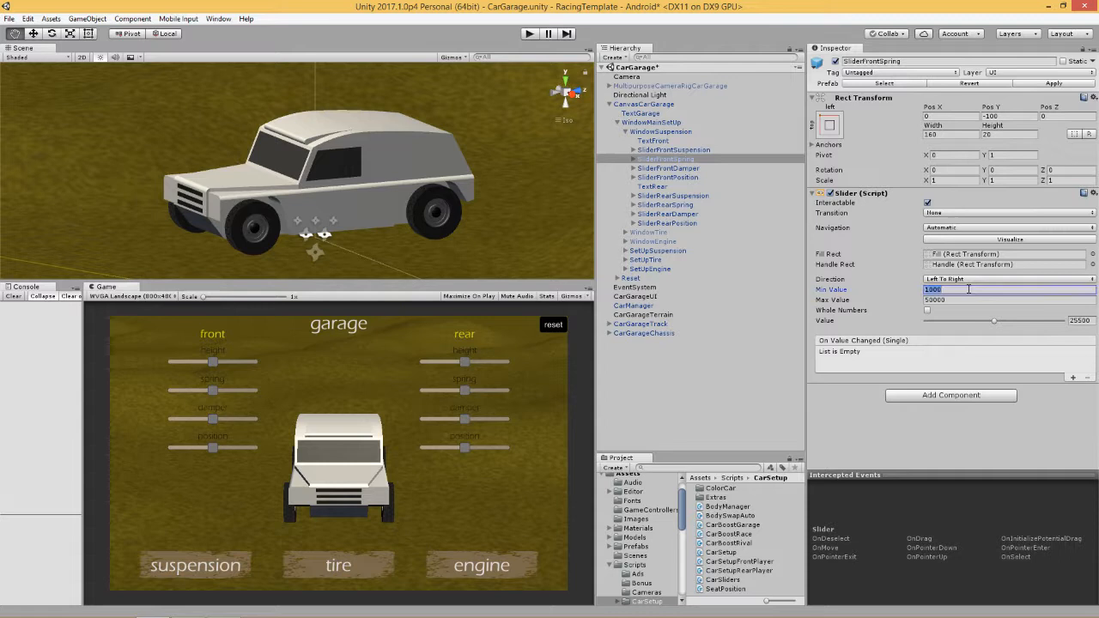
{"action": "left_click", "coordinate": [987, 299]}
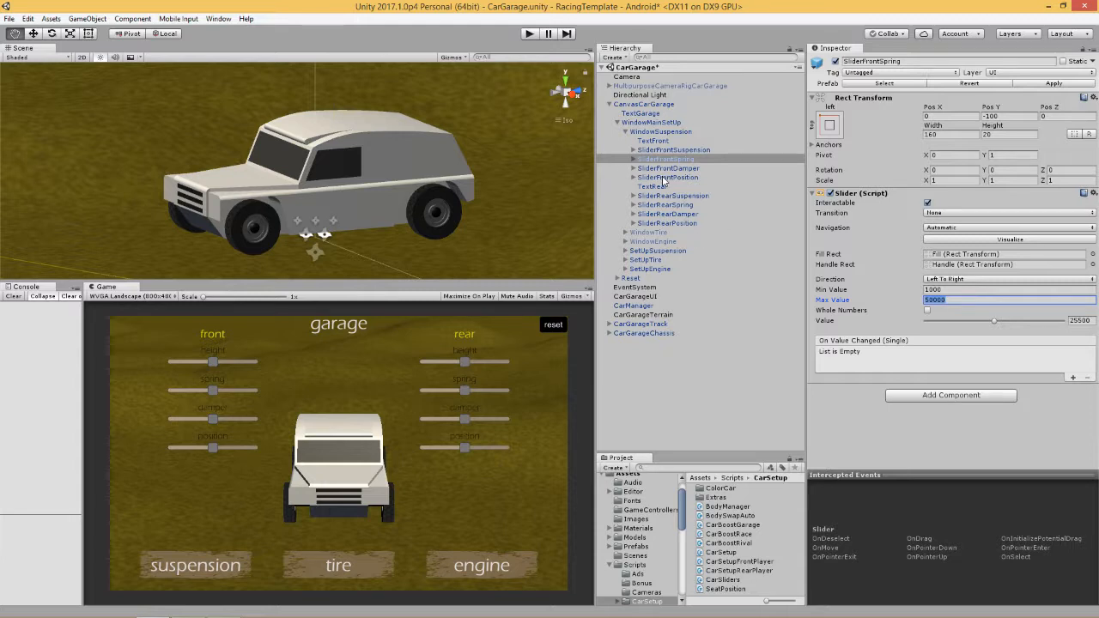
{"action": "left_click", "coordinate": [673, 195]}
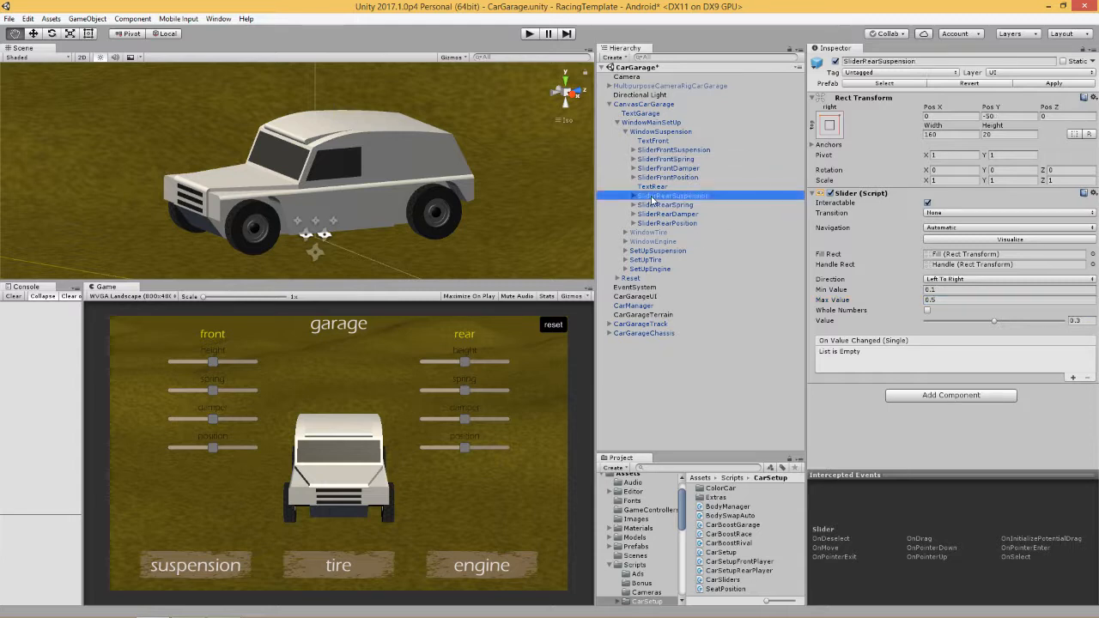
{"action": "left_click", "coordinate": [670, 204]}
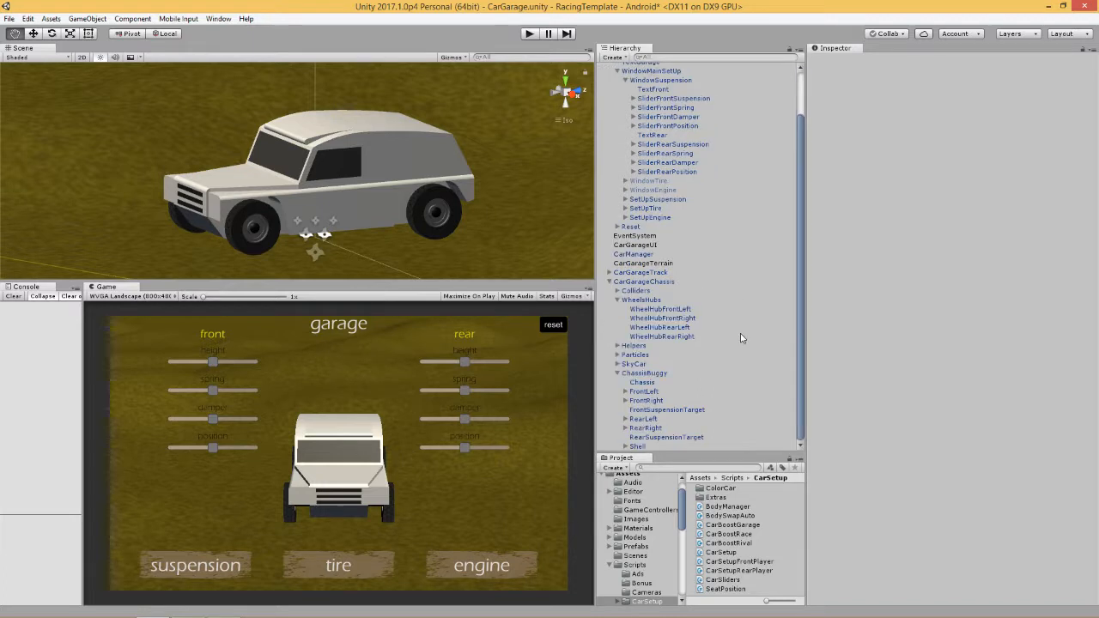
Check the front left wheel collider's spring, then show CarManager's Car Setup component
{"action": "left_click", "coordinate": [659, 309]}
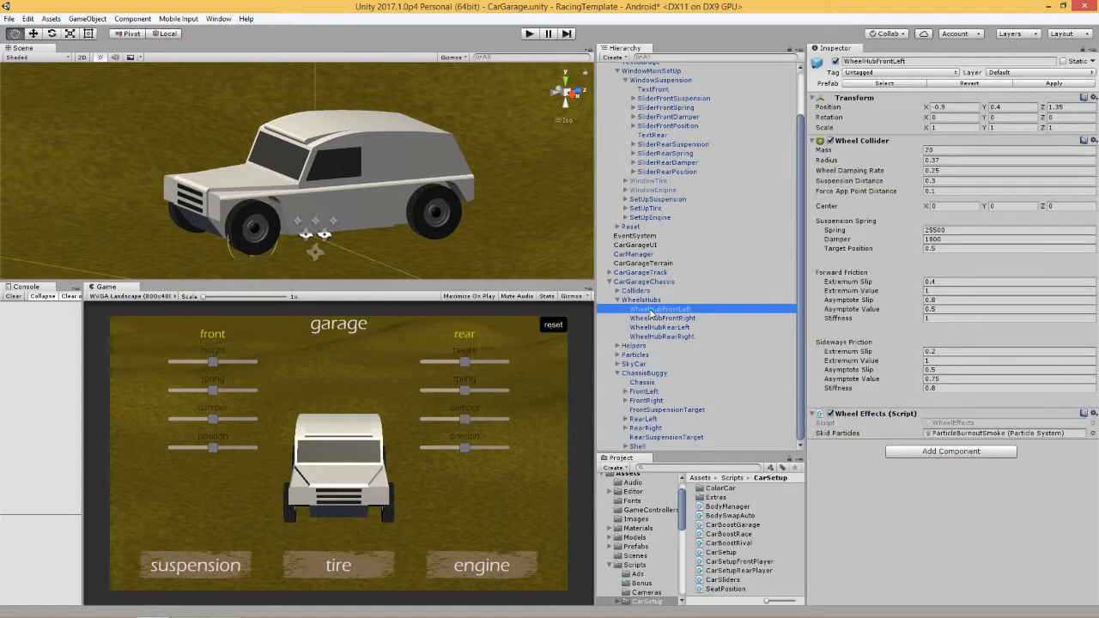
{"action": "left_click", "coordinate": [663, 335]}
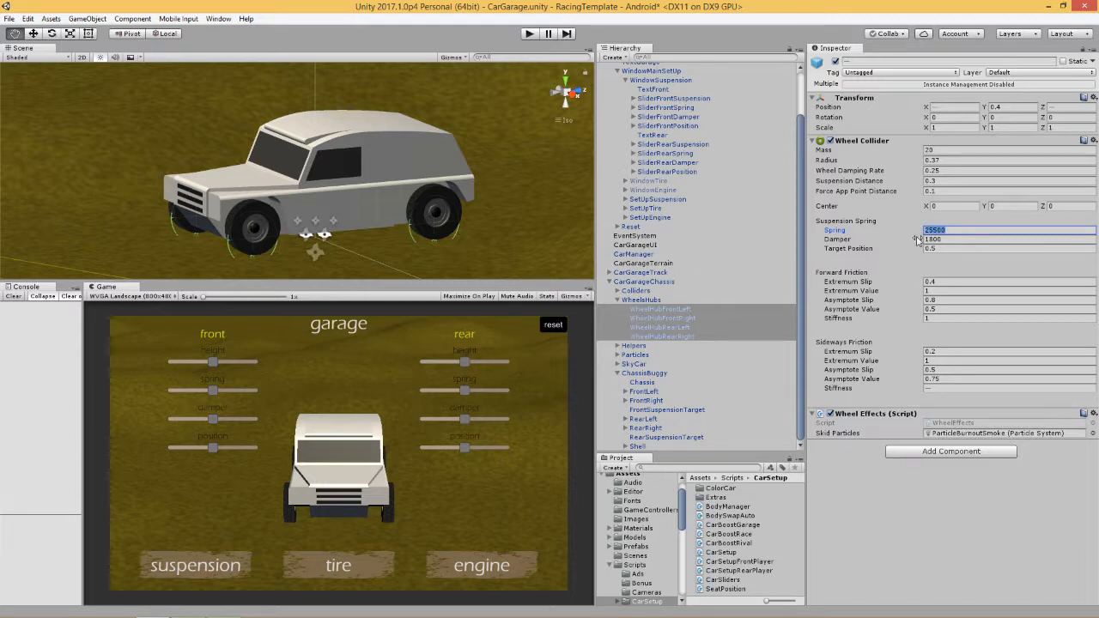
{"action": "left_click", "coordinate": [642, 335]}
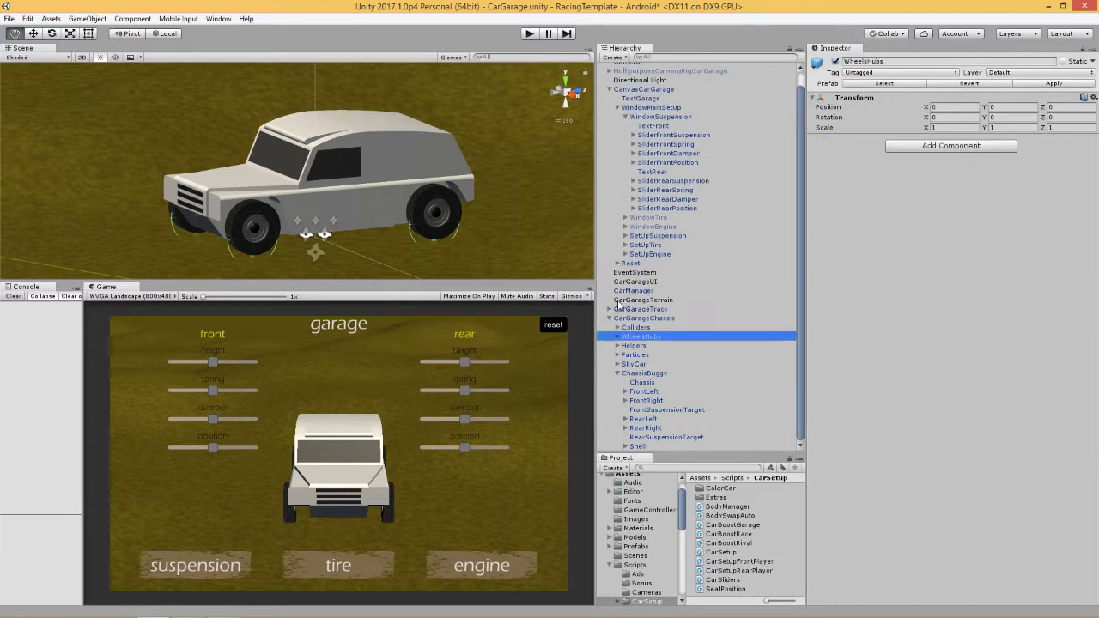
{"action": "left_click", "coordinate": [633, 292]}
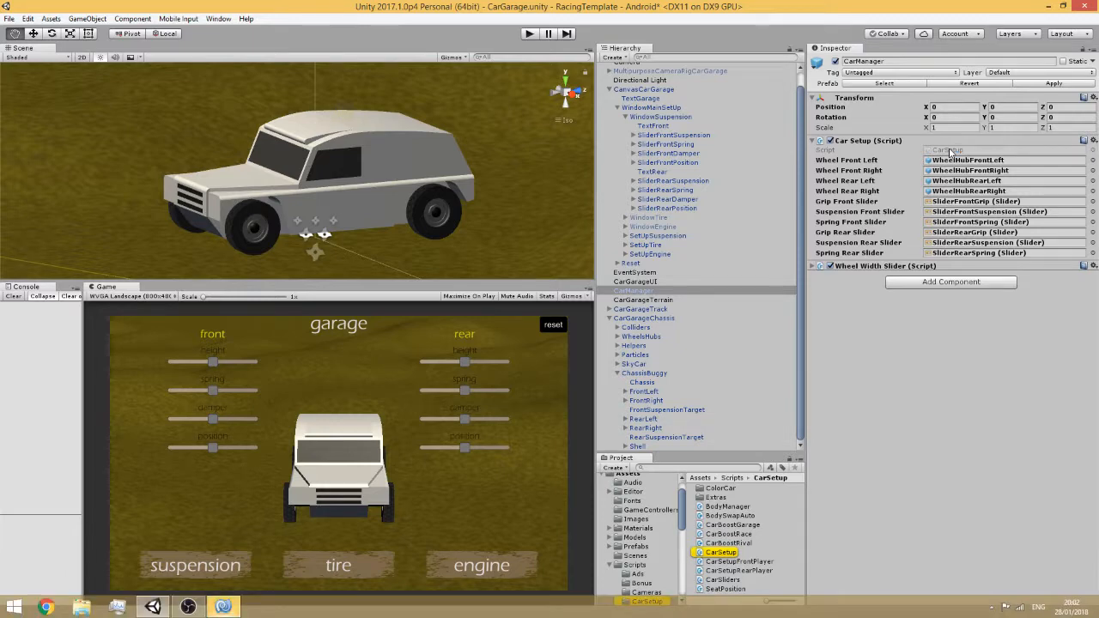
Review CarSetup.cs in MonoDevelop, from the carSpring declaration down to the Start method
{"action": "double_click", "coordinate": [721, 553]}
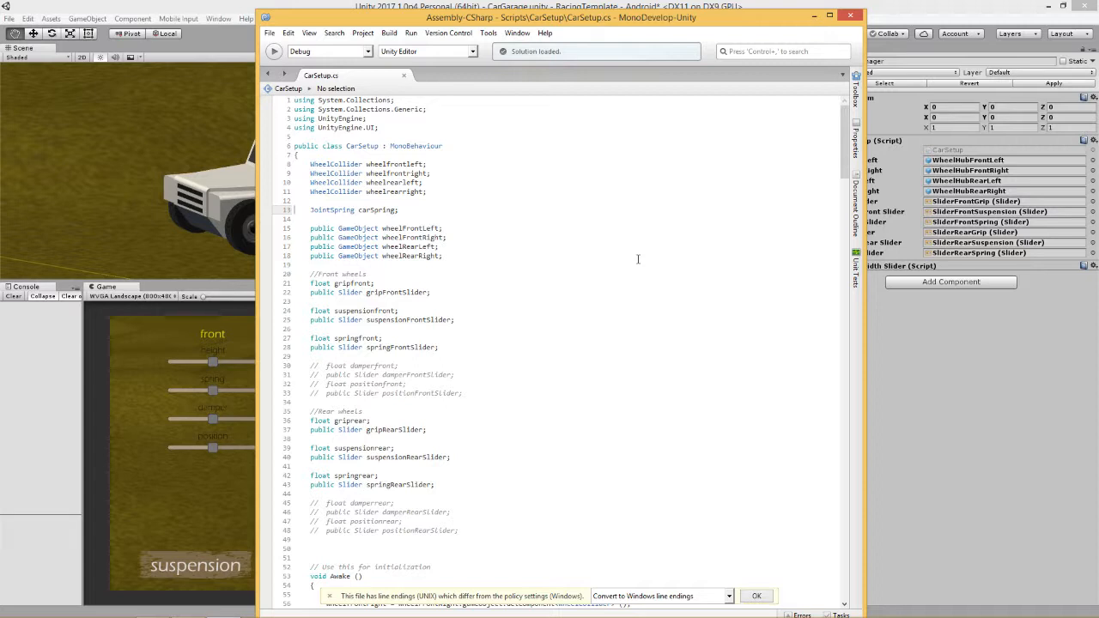
{"action": "double_click", "coordinate": [333, 209]}
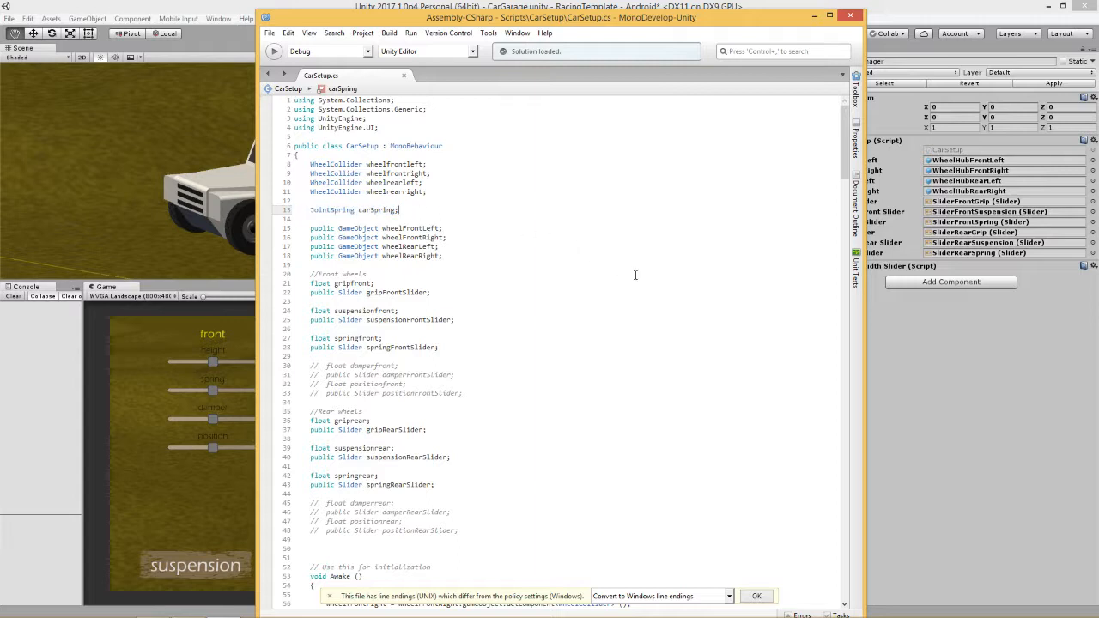
{"action": "mouse_move", "coordinate": [656, 285]}
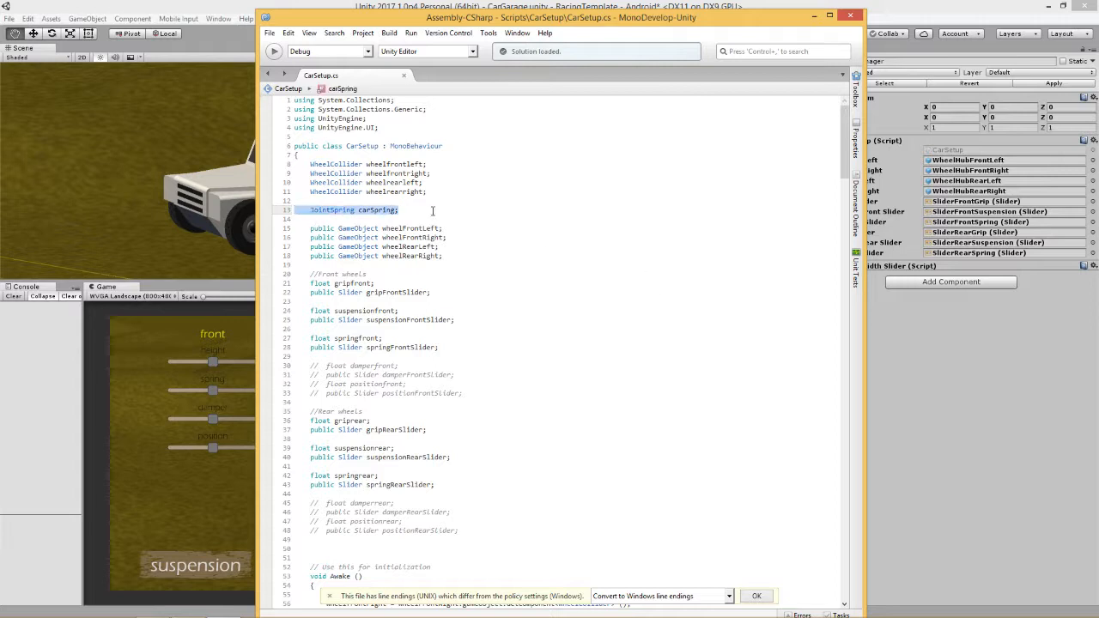
{"action": "mouse_move", "coordinate": [725, 285]}
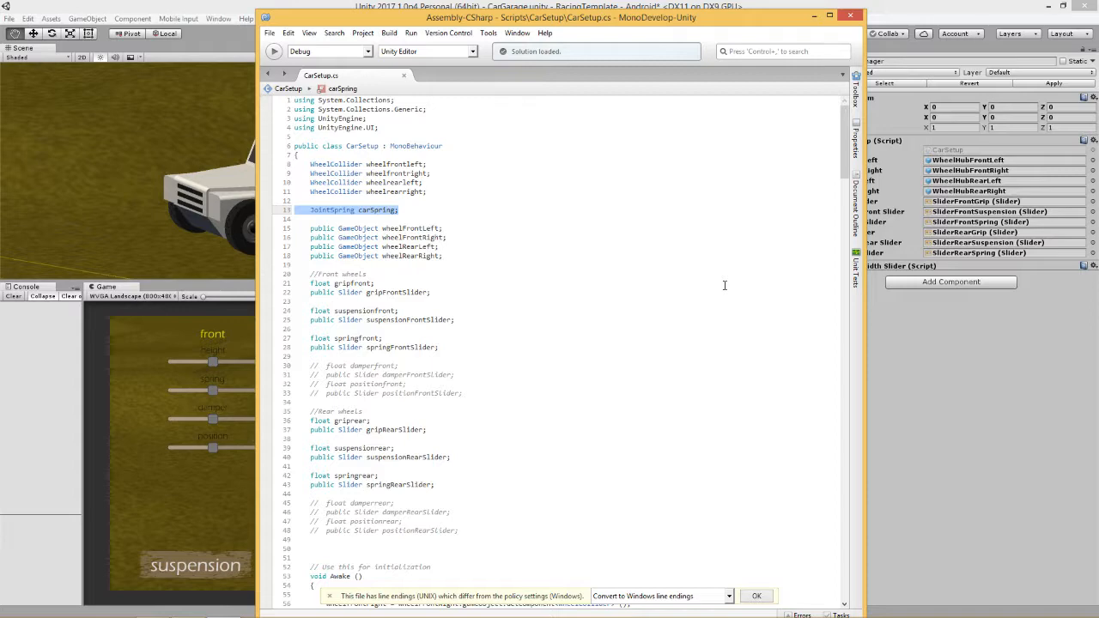
{"action": "scroll", "scroll_direction": "down", "scroll_amount": 3}
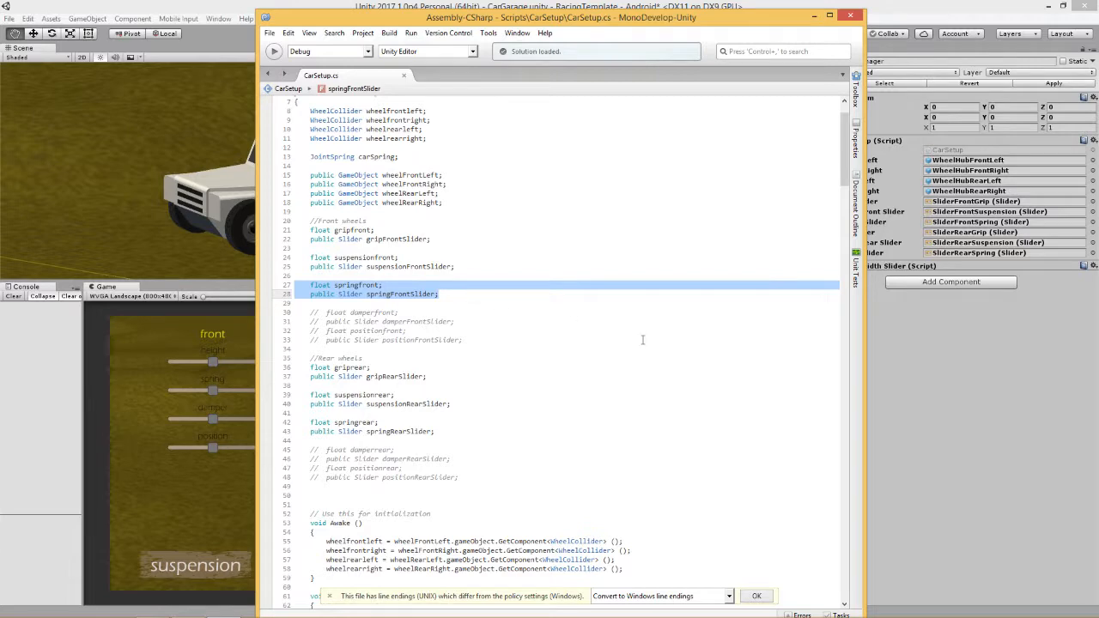
{"action": "scroll", "scroll_direction": "down", "scroll_amount": 3}
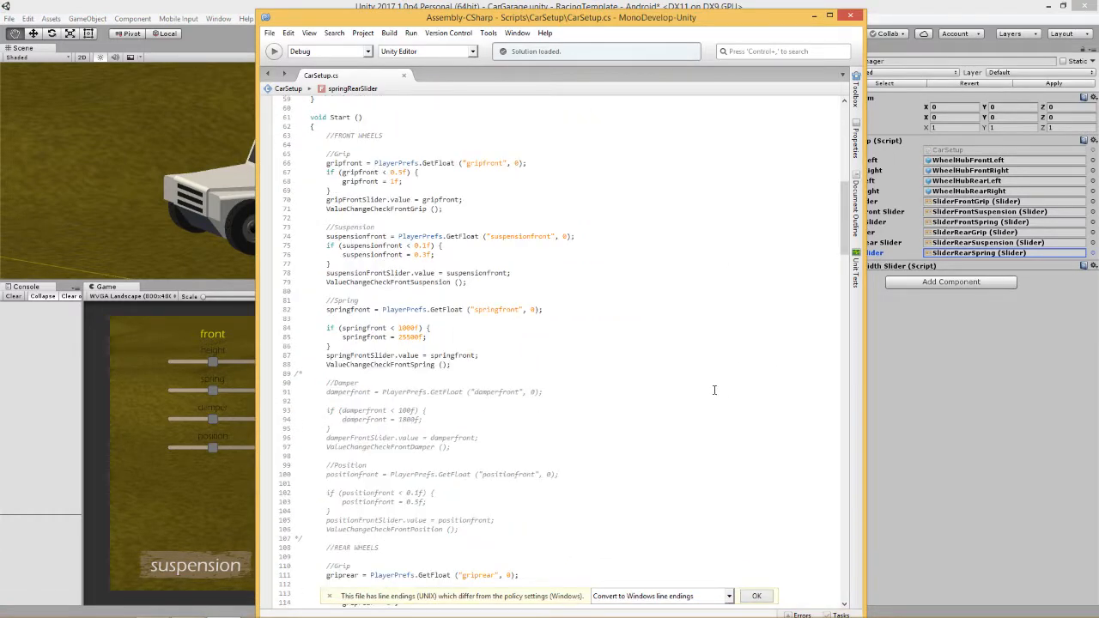
{"action": "left_click_drag", "start_coordinate": [327, 301], "coordinate": [426, 336]}
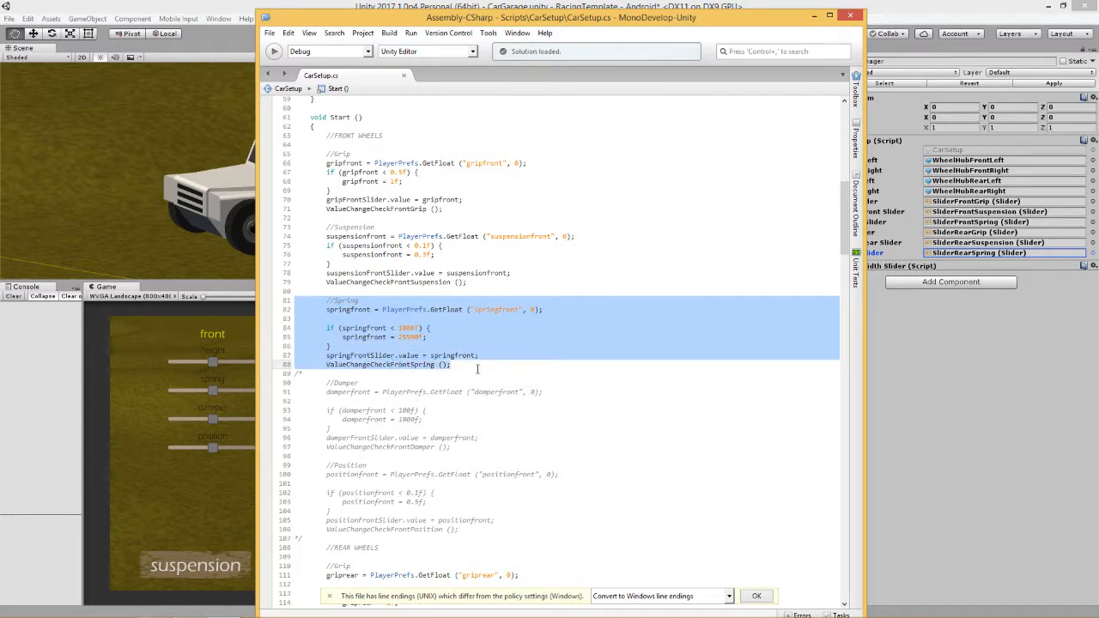
{"action": "mouse_move", "coordinate": [375, 316]}
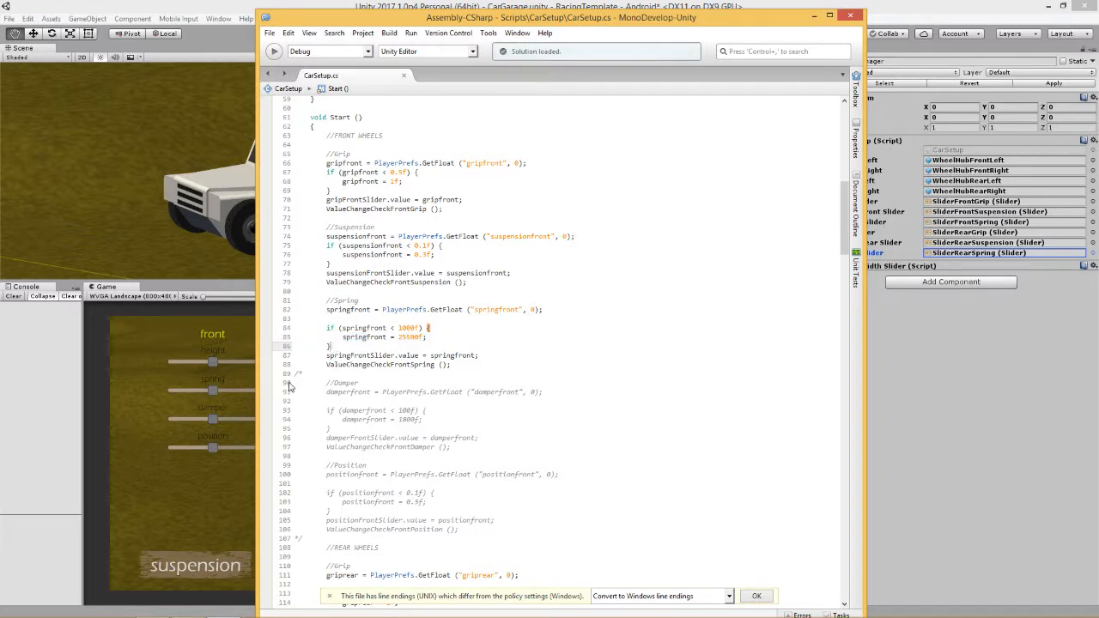
{"action": "left_click", "coordinate": [386, 364]}
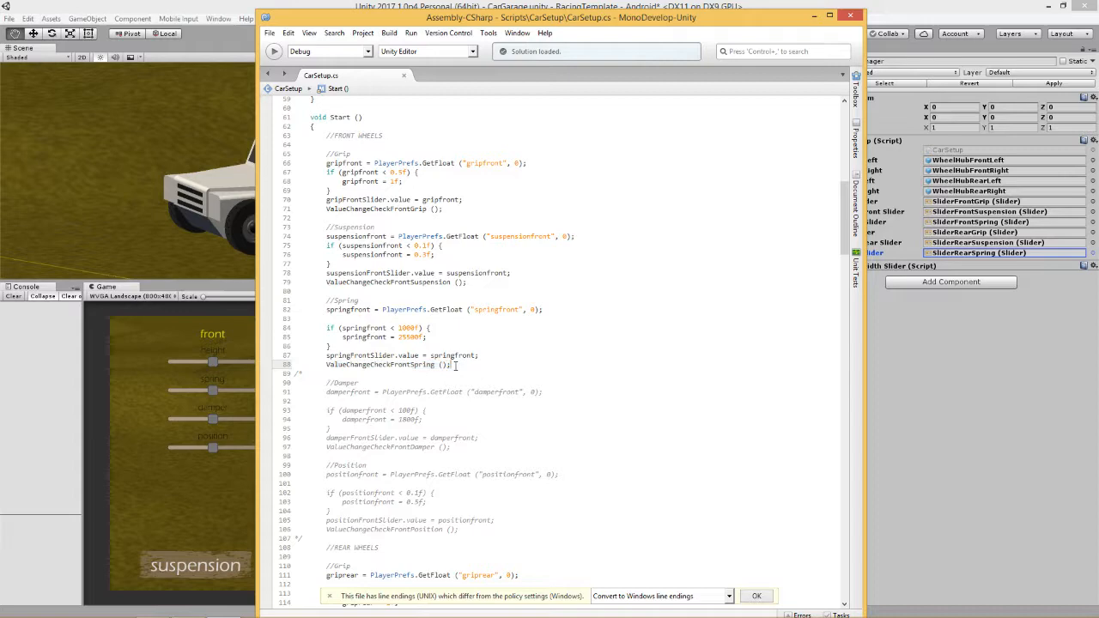
{"action": "scroll", "scroll_direction": "down", "scroll_amount": 3}
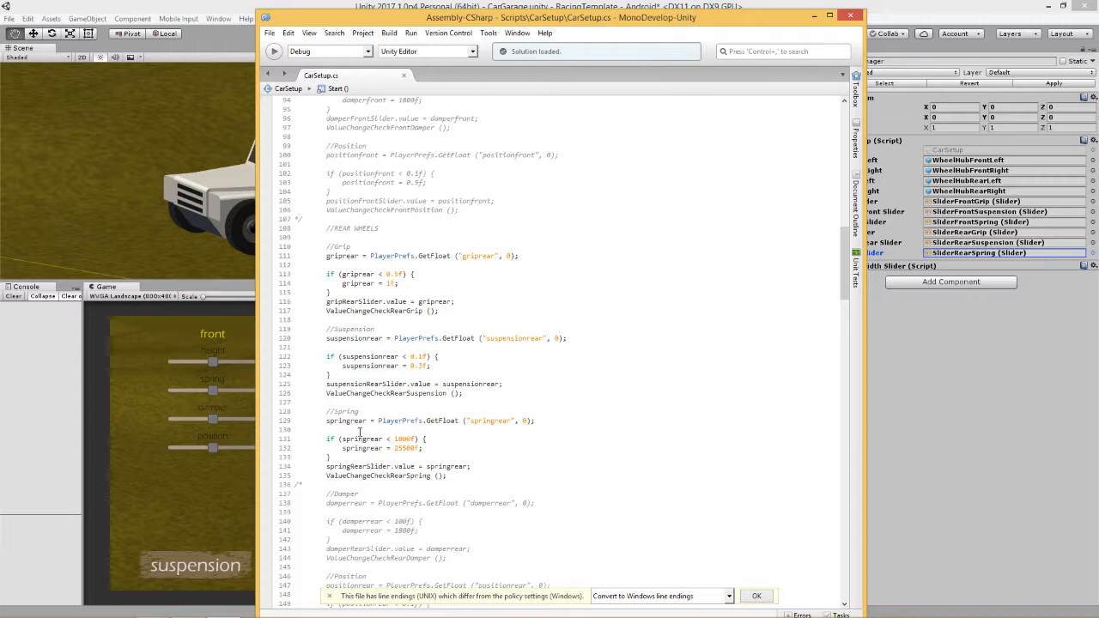
{"action": "left_click_drag", "start_coordinate": [323, 411], "coordinate": [467, 467]}
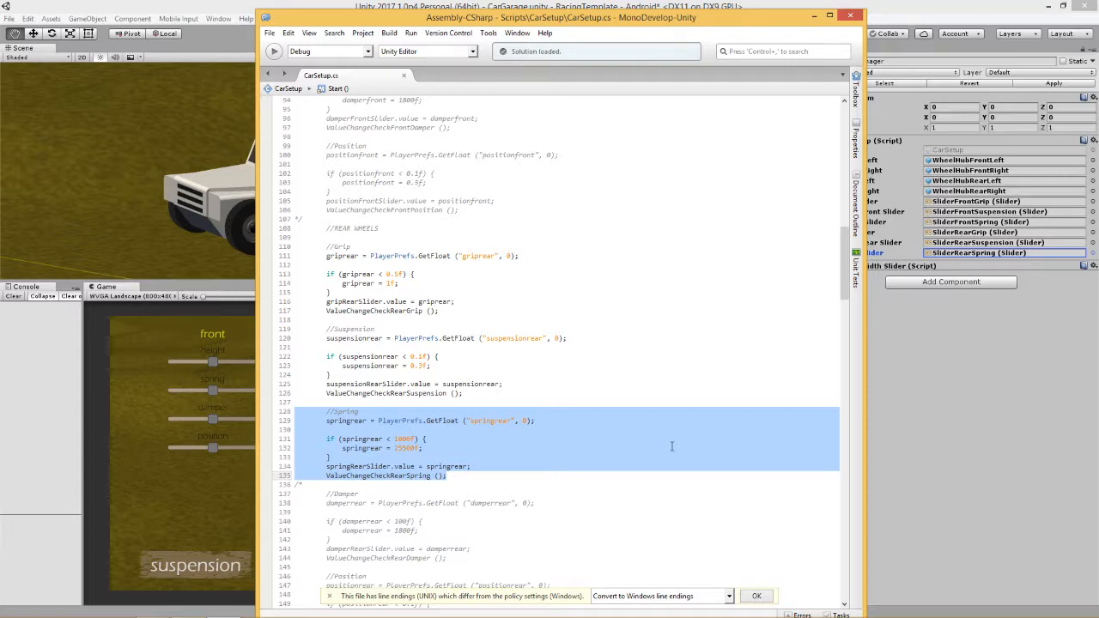
{"action": "scroll", "scroll_direction": "down", "scroll_amount": 3}
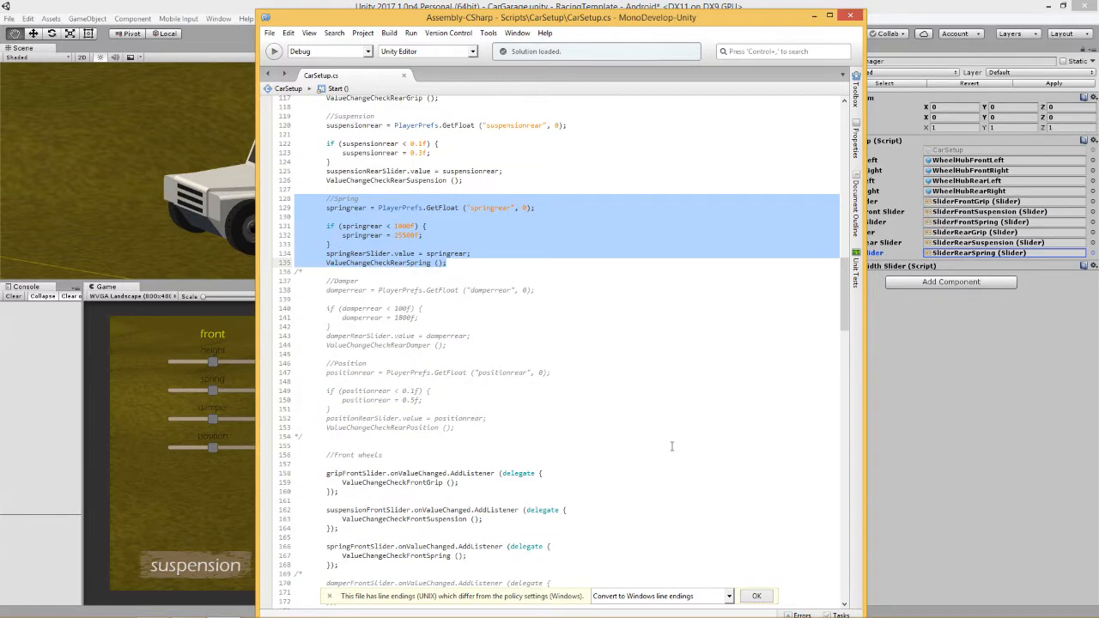
{"action": "scroll", "scroll_direction": "down", "scroll_amount": 3}
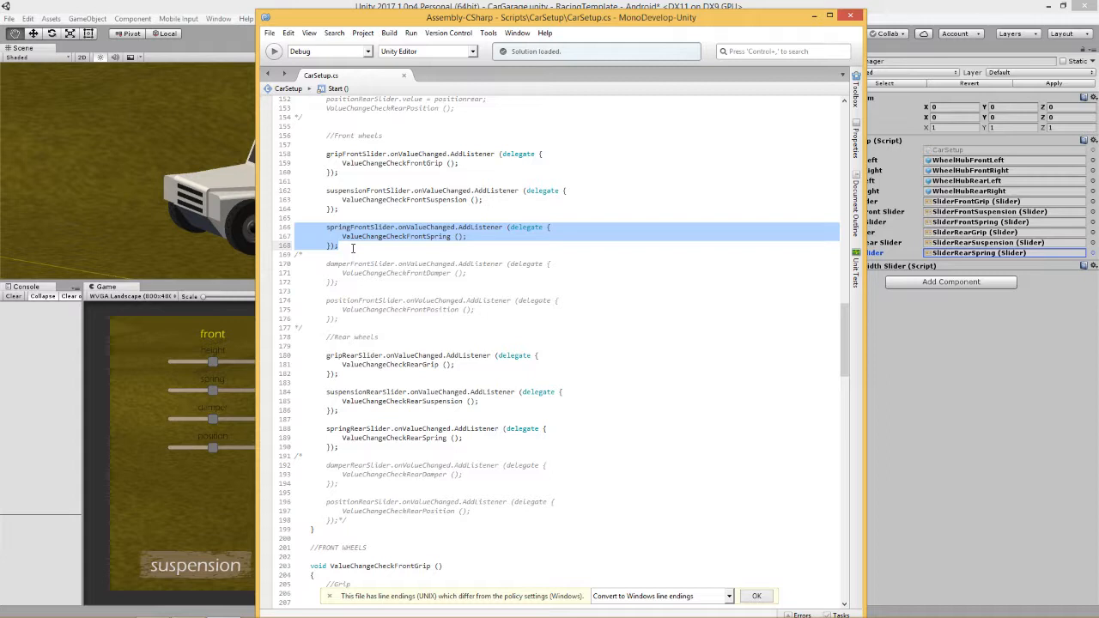
{"action": "mouse_move", "coordinate": [297, 428]}
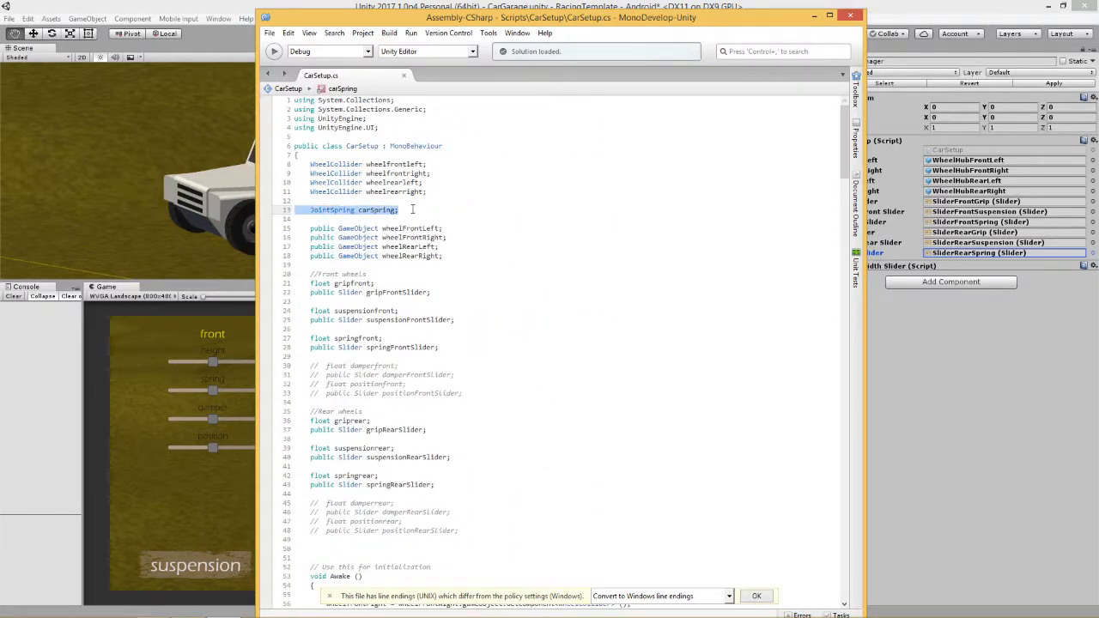
{"action": "scroll", "scroll_direction": "down", "scroll_amount": 3}
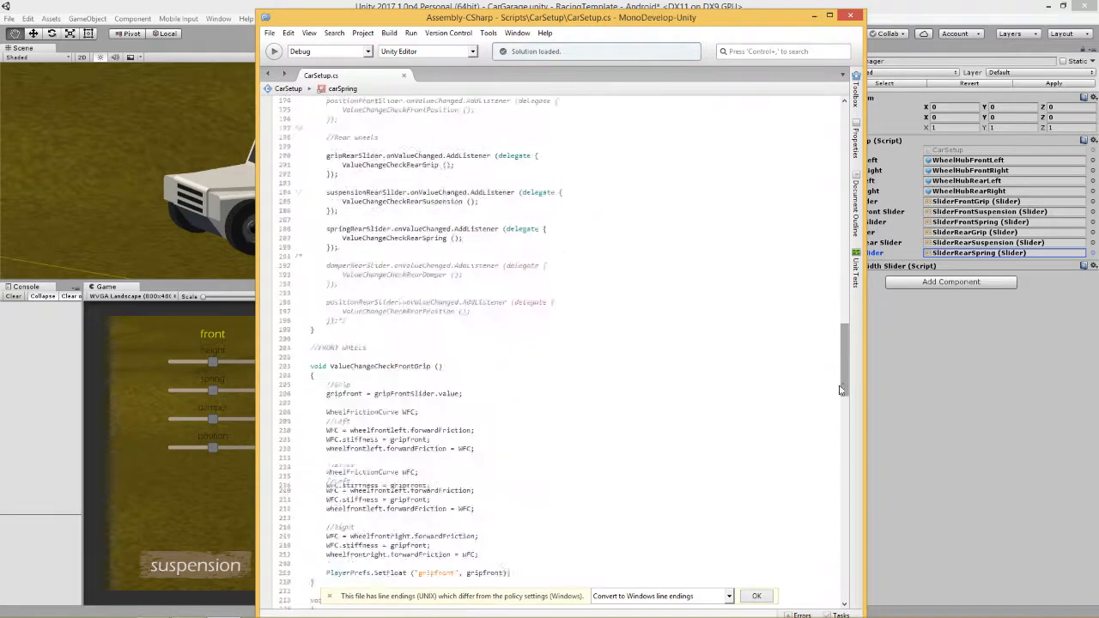
{"action": "scroll", "scroll_direction": "down", "scroll_amount": 3}
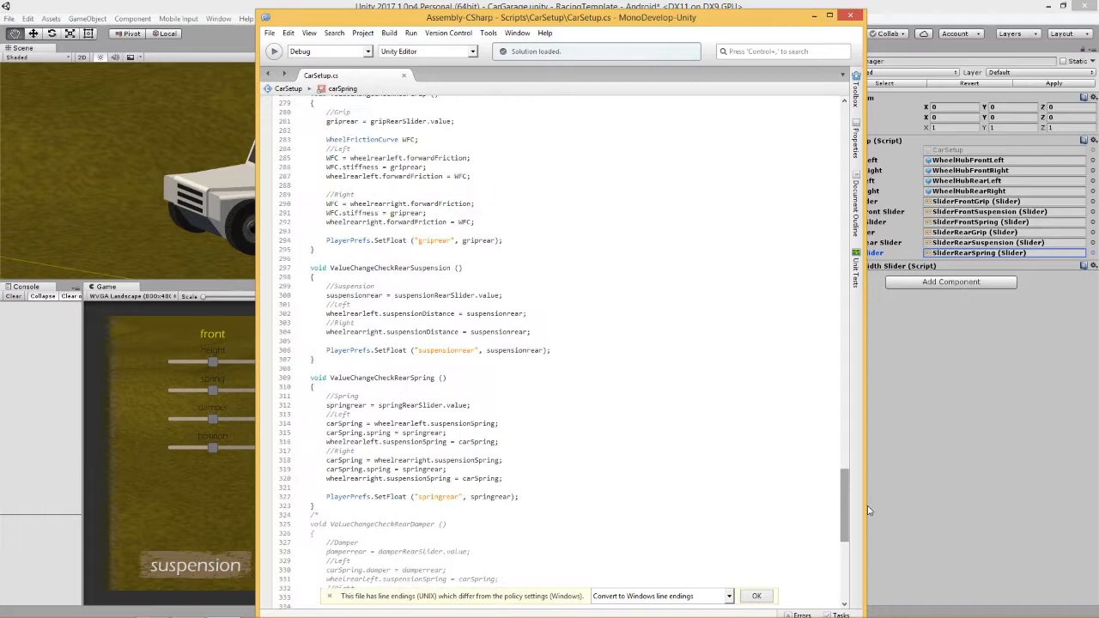
{"action": "scroll", "scroll_direction": "up", "scroll_amount": 3}
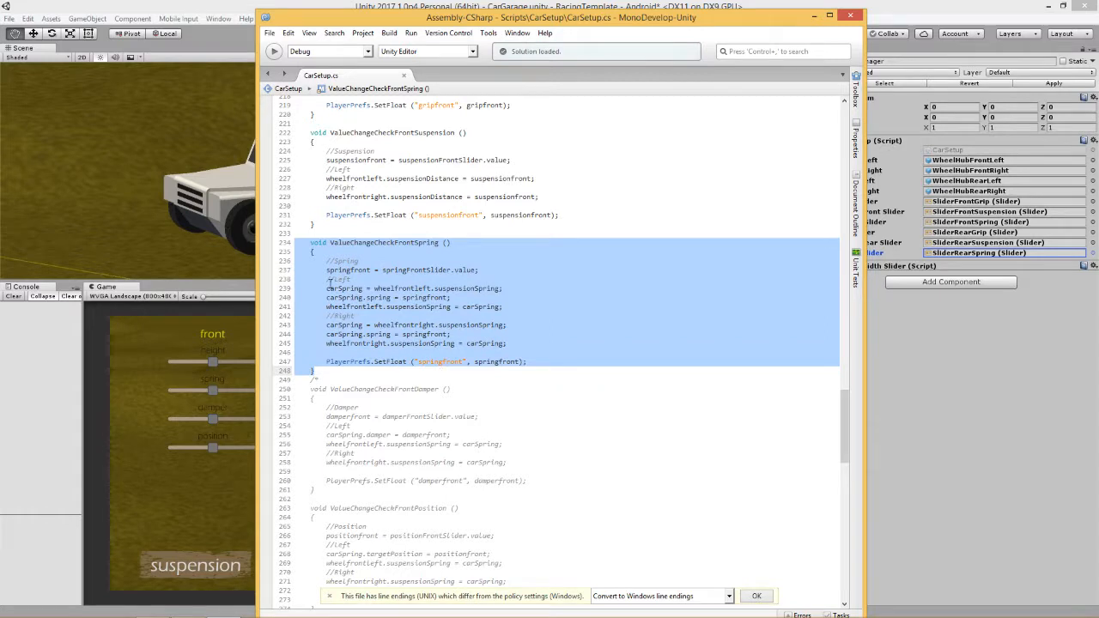
{"action": "mouse_move", "coordinate": [354, 269]}
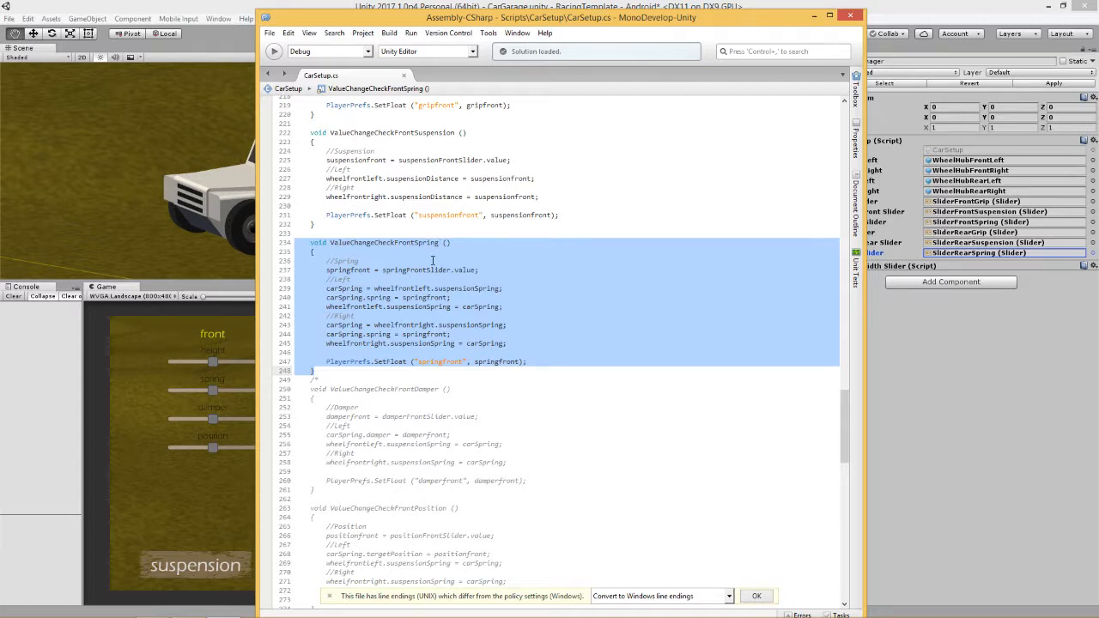
{"action": "mouse_move", "coordinate": [302, 268]}
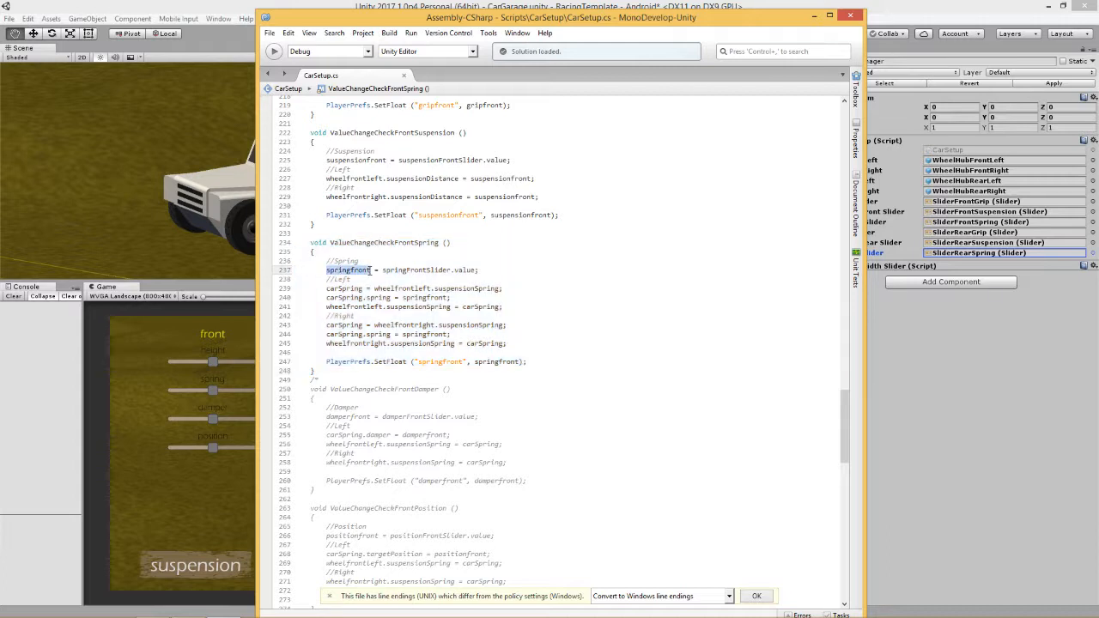
{"action": "double_click", "coordinate": [416, 269]}
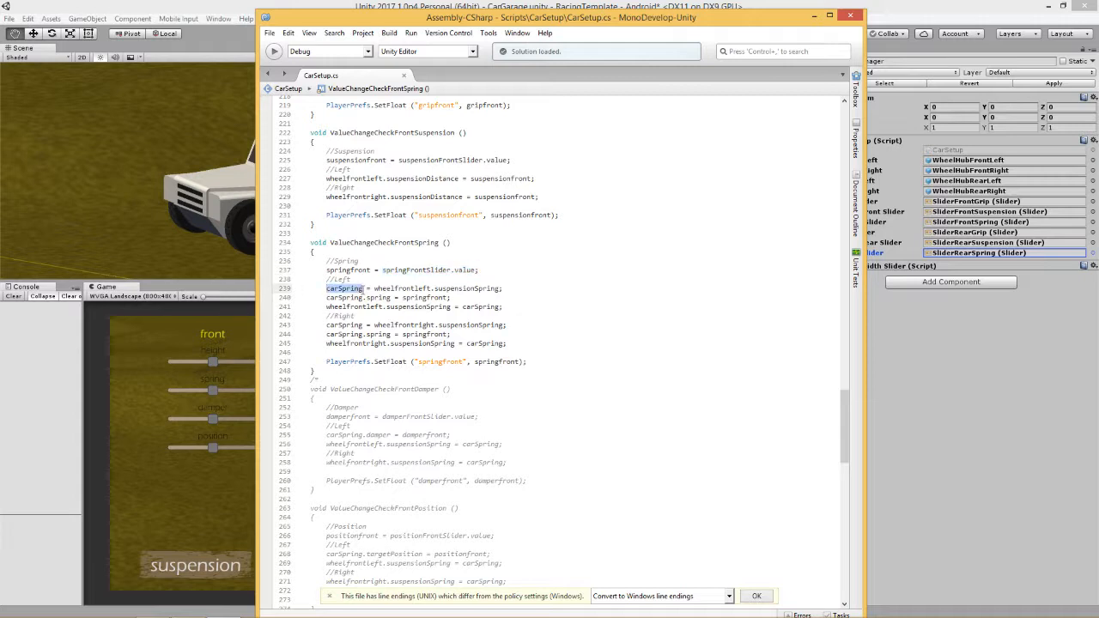
{"action": "scroll", "scroll_direction": "down", "scroll_amount": 3}
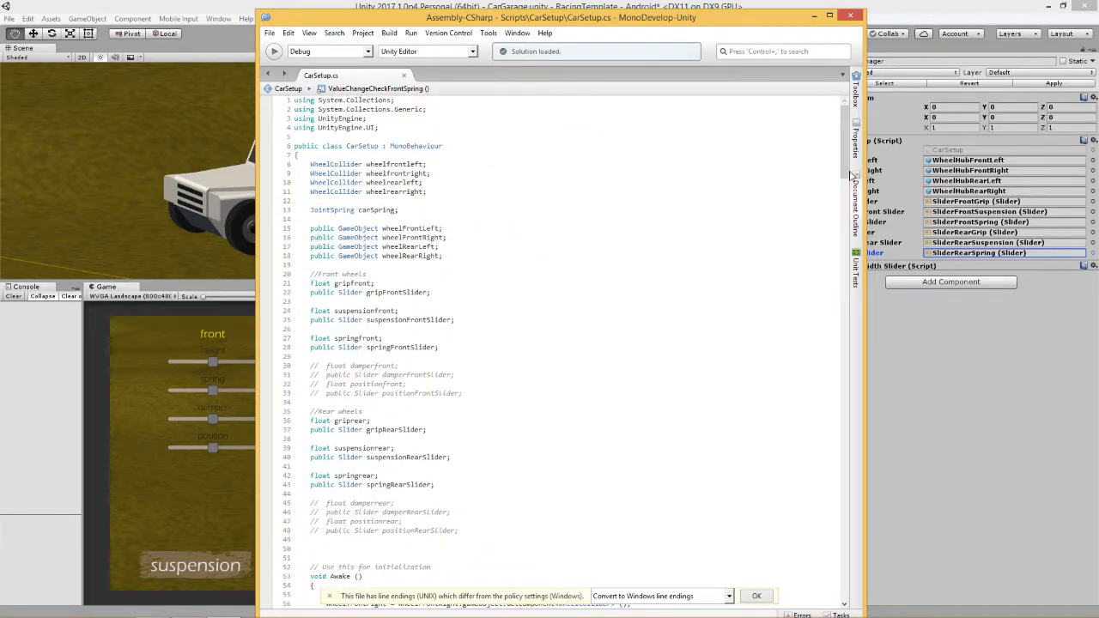
{"action": "scroll", "scroll_direction": "down", "scroll_amount": 3}
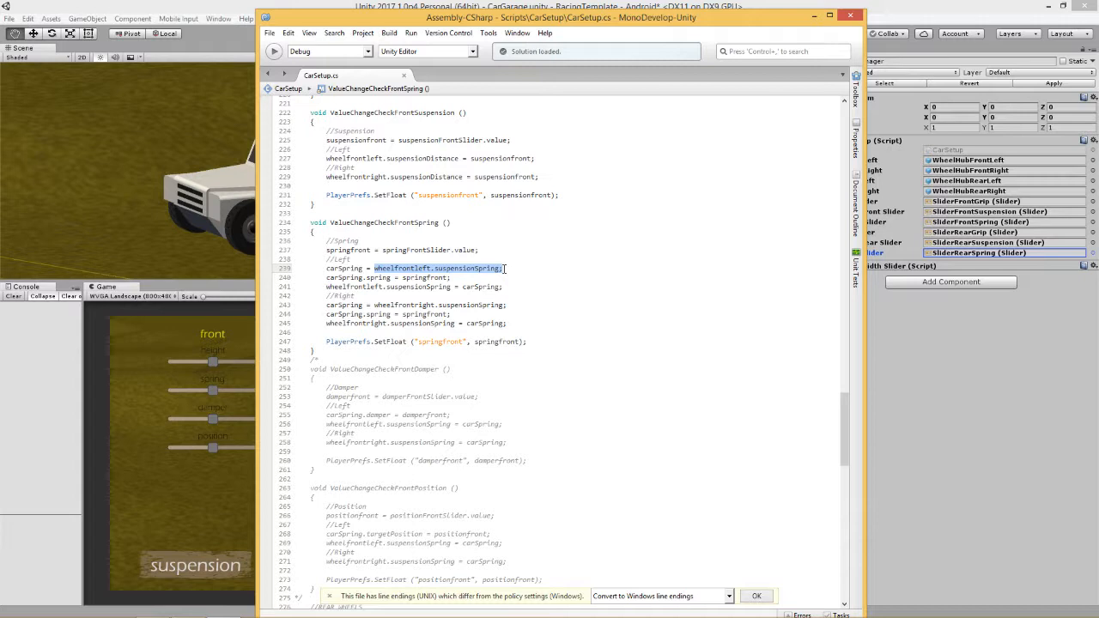
{"action": "left_click", "coordinate": [333, 278]}
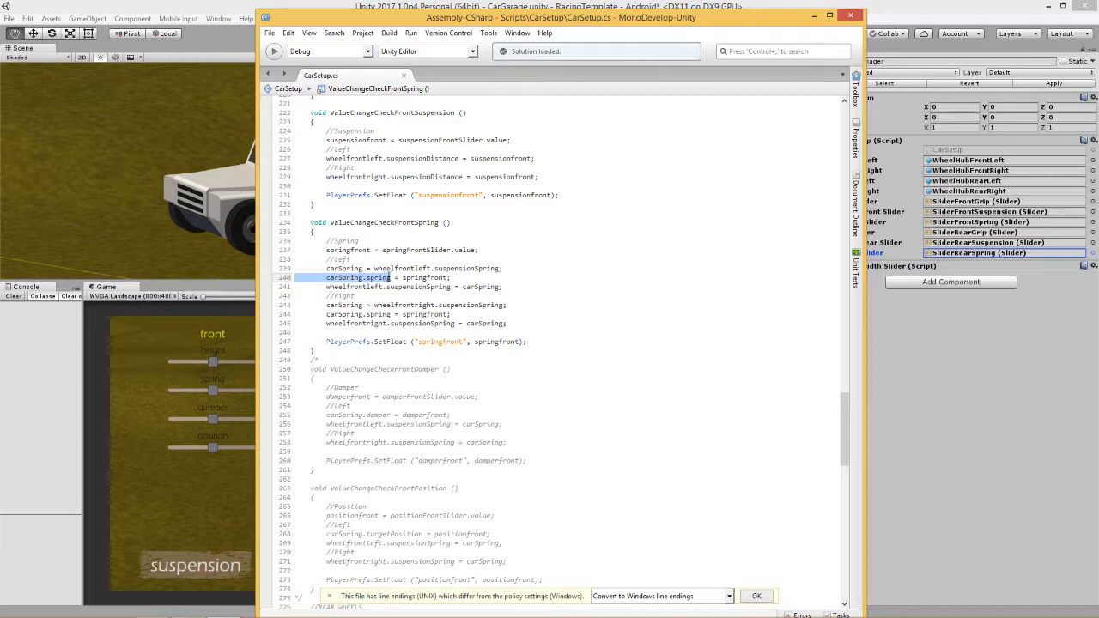
{"action": "double_click", "coordinate": [419, 278]}
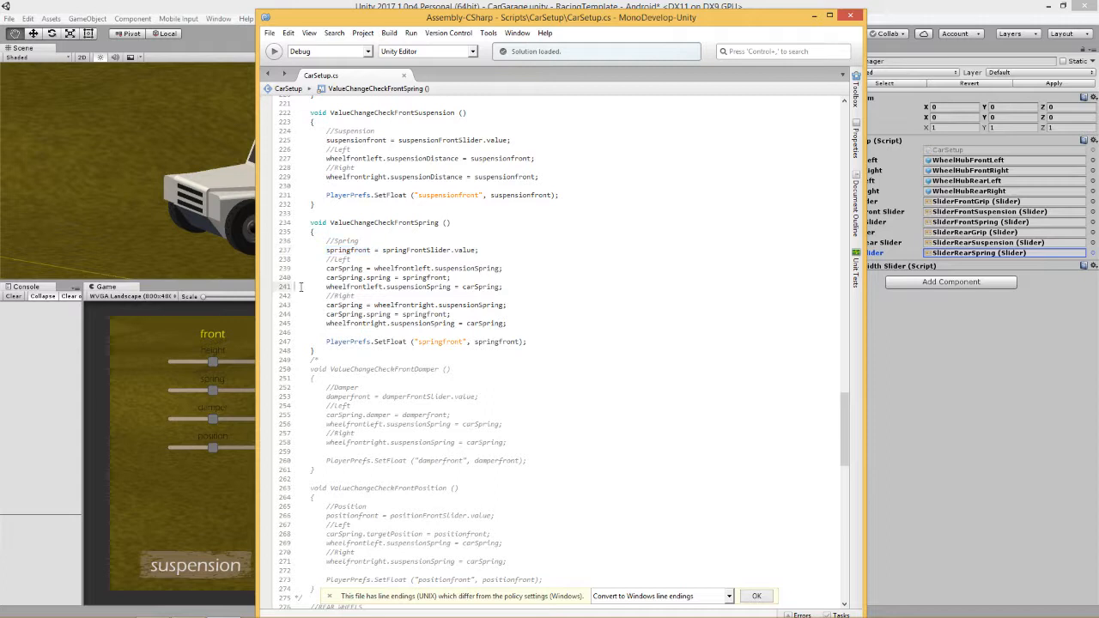
{"action": "double_click", "coordinate": [392, 285]}
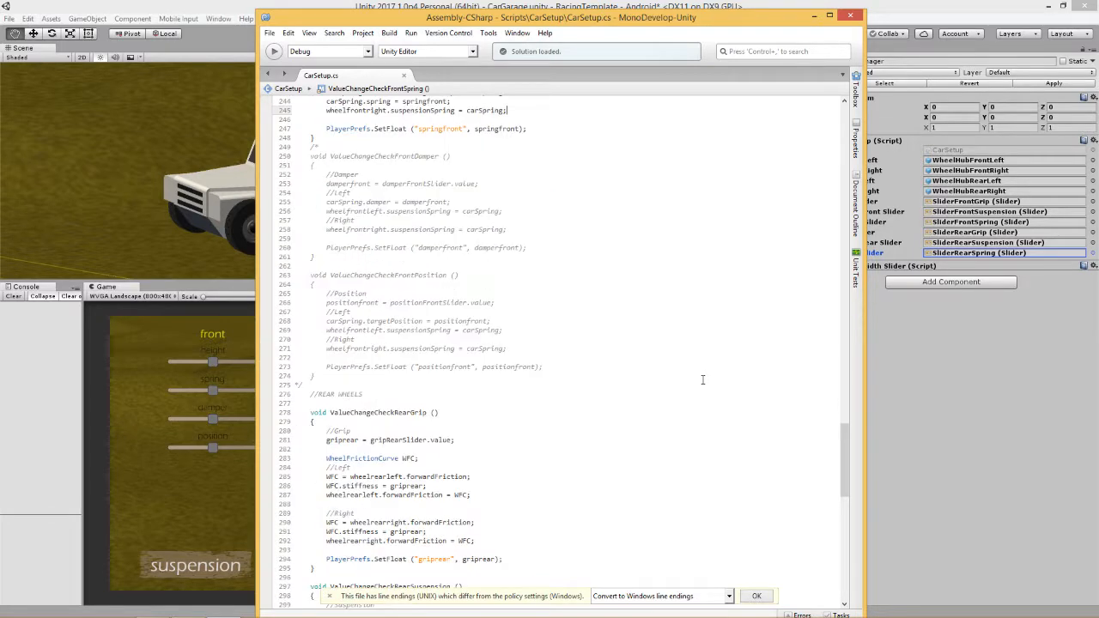
{"action": "scroll", "scroll_direction": "down", "scroll_amount": 3}
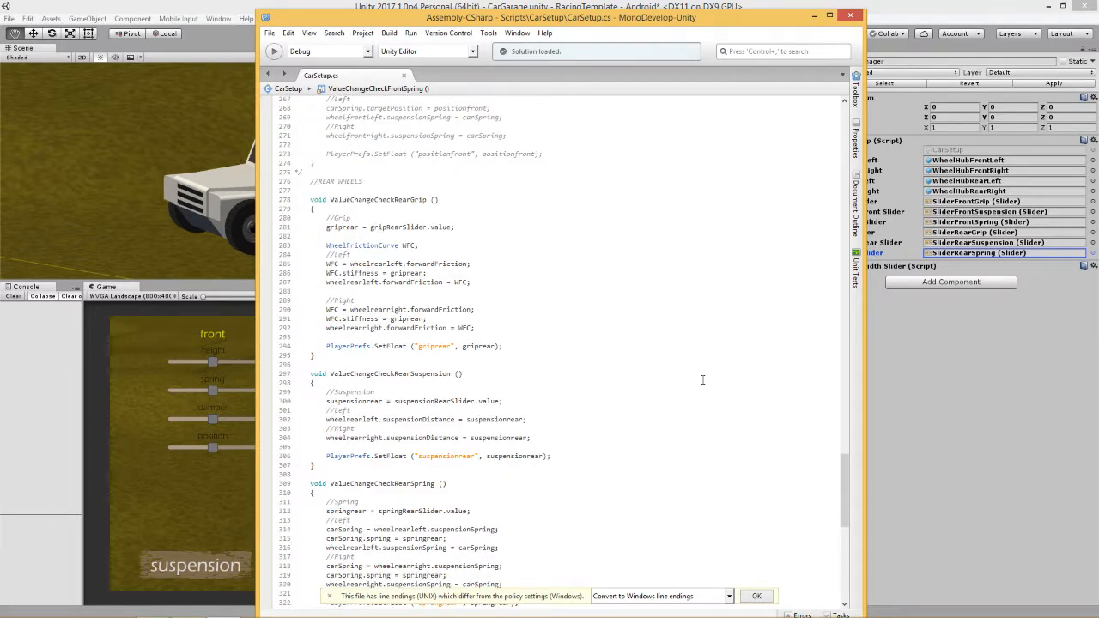
{"action": "scroll", "scroll_direction": "down", "scroll_amount": 3}
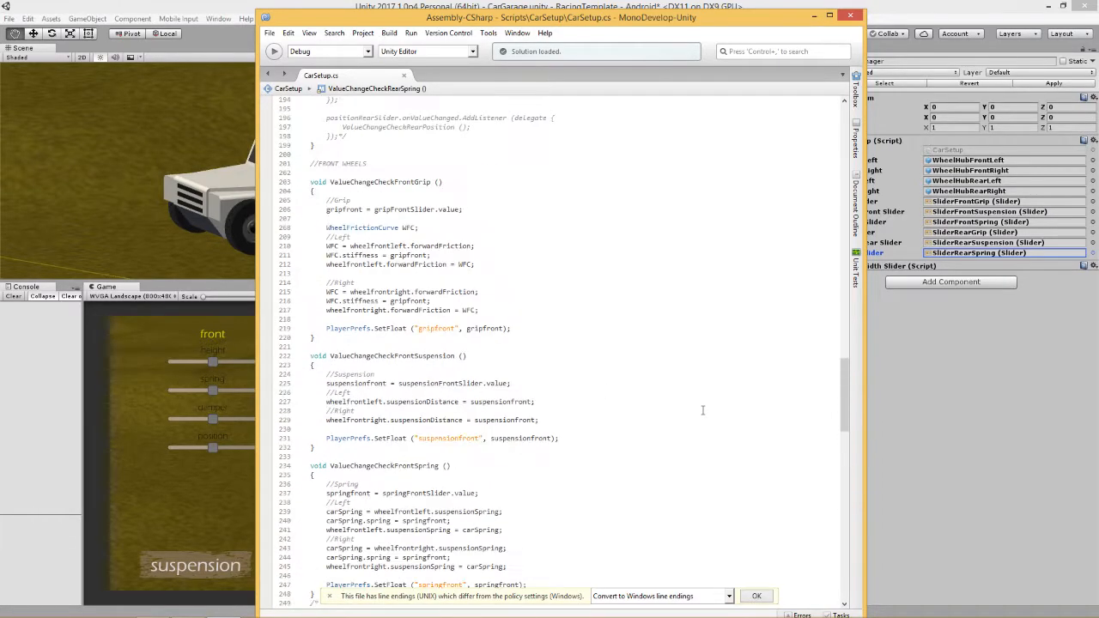
{"action": "scroll", "scroll_direction": "up", "scroll_amount": 3}
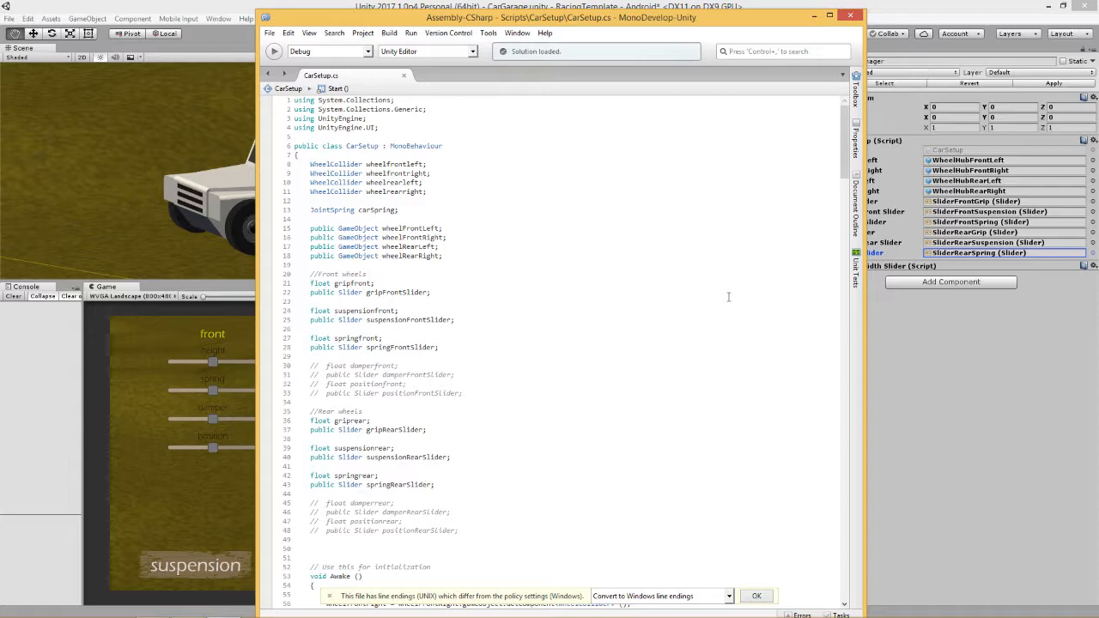
{"action": "scroll", "scroll_direction": "down", "scroll_amount": 3}
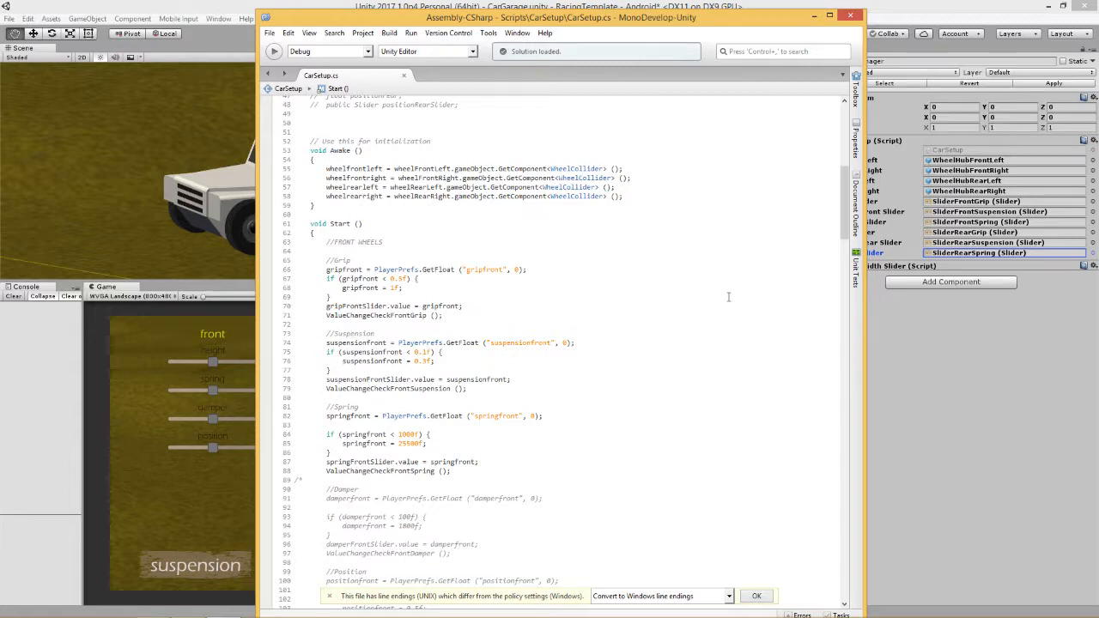
{"action": "scroll", "scroll_direction": "down", "scroll_amount": 3}
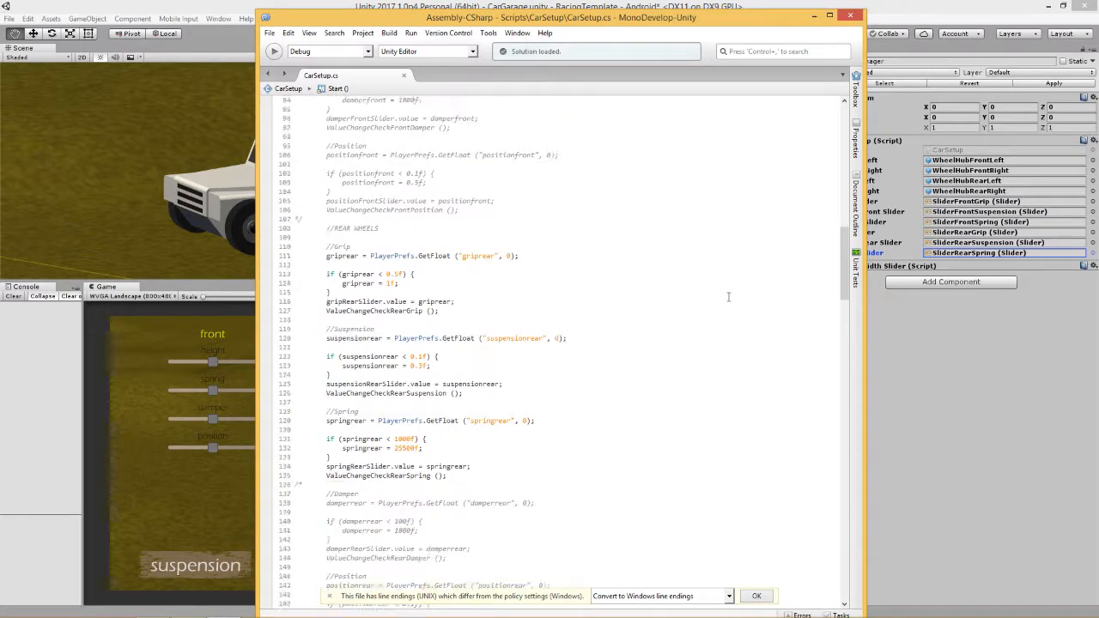
{"action": "scroll", "scroll_direction": "down", "scroll_amount": 3}
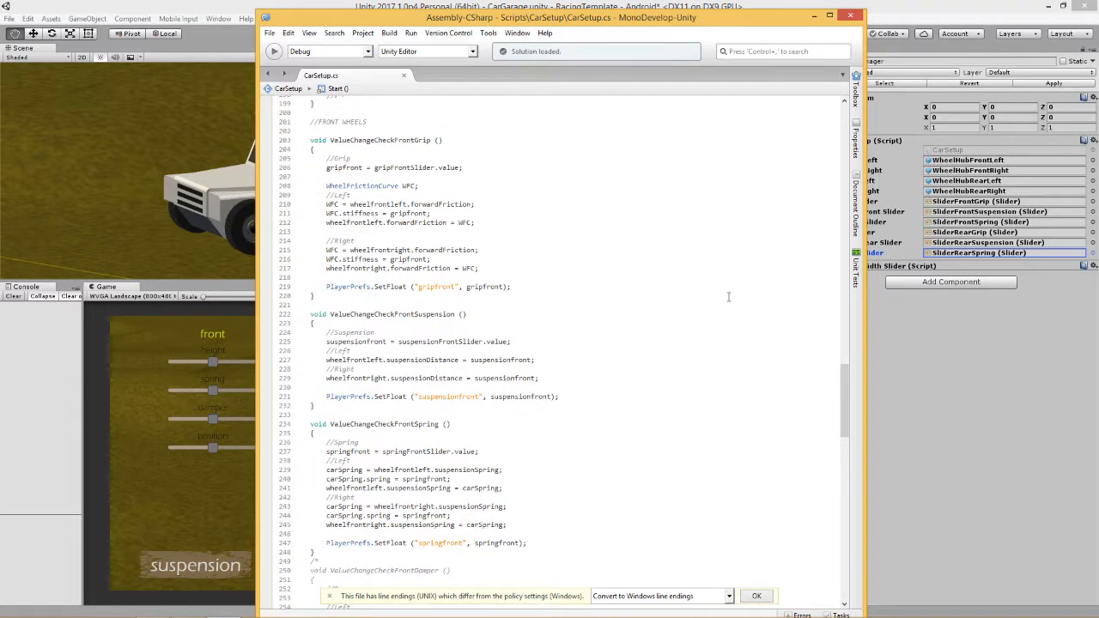
{"action": "scroll", "scroll_direction": "down", "scroll_amount": 3}
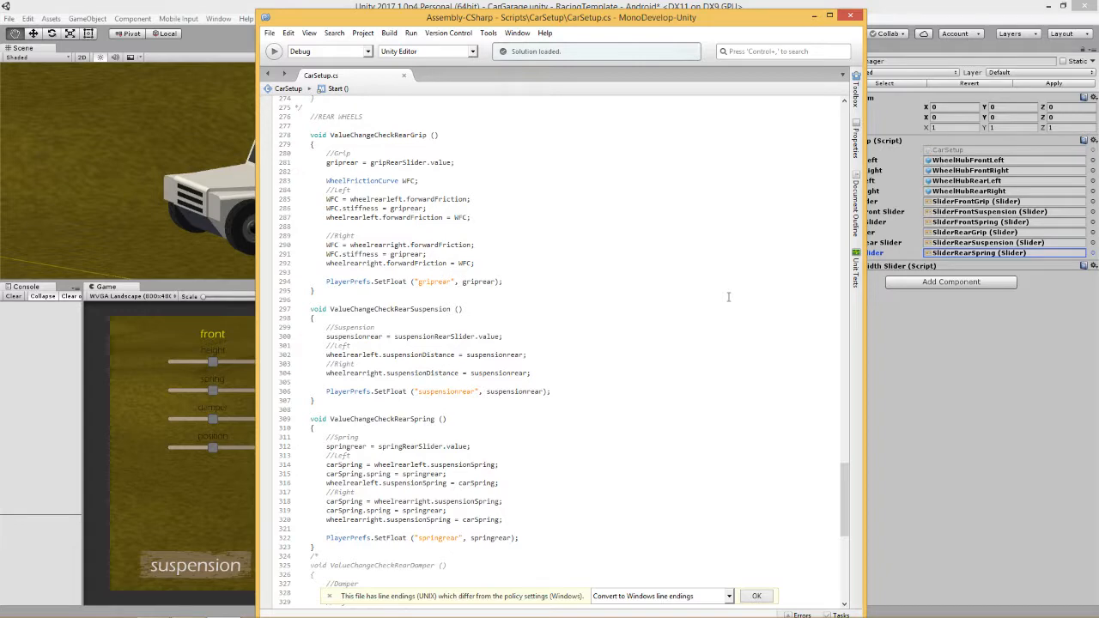
{"action": "scroll", "scroll_direction": "down", "scroll_amount": 3}
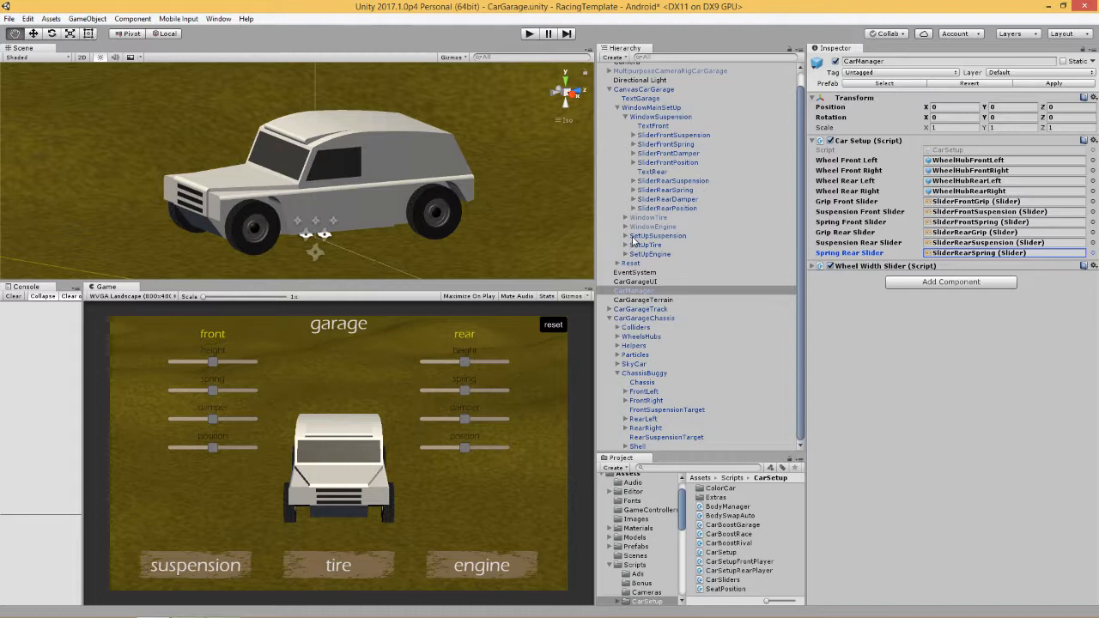
Select the front left wheel hub under the chassis and run the garage scene
{"action": "left_click", "coordinate": [635, 290]}
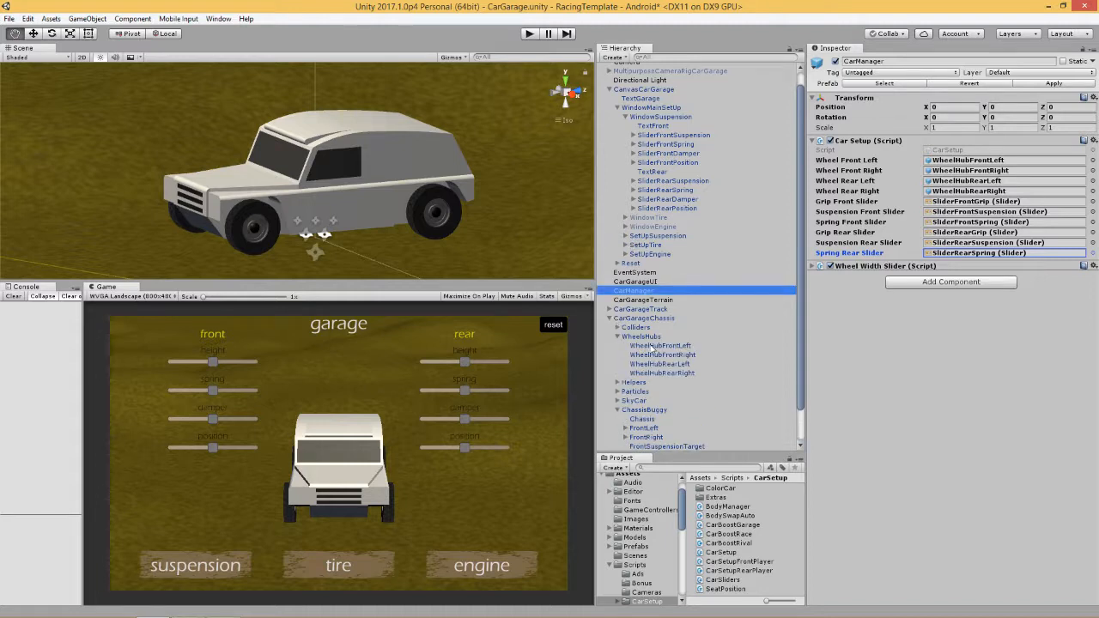
{"action": "left_click", "coordinate": [659, 345]}
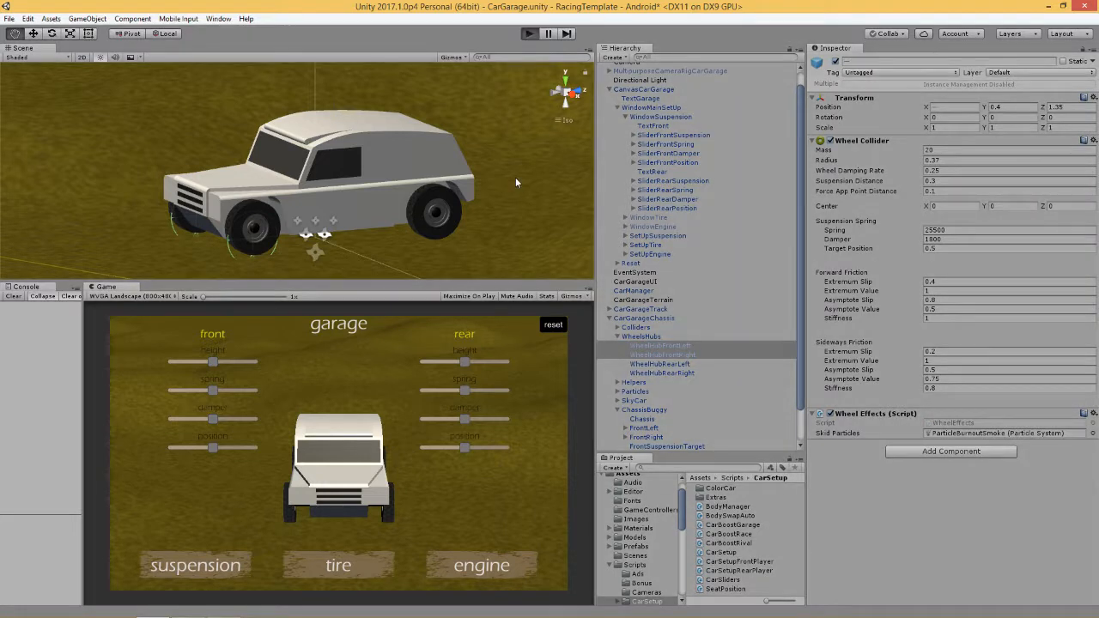
{"action": "left_click", "coordinate": [529, 33]}
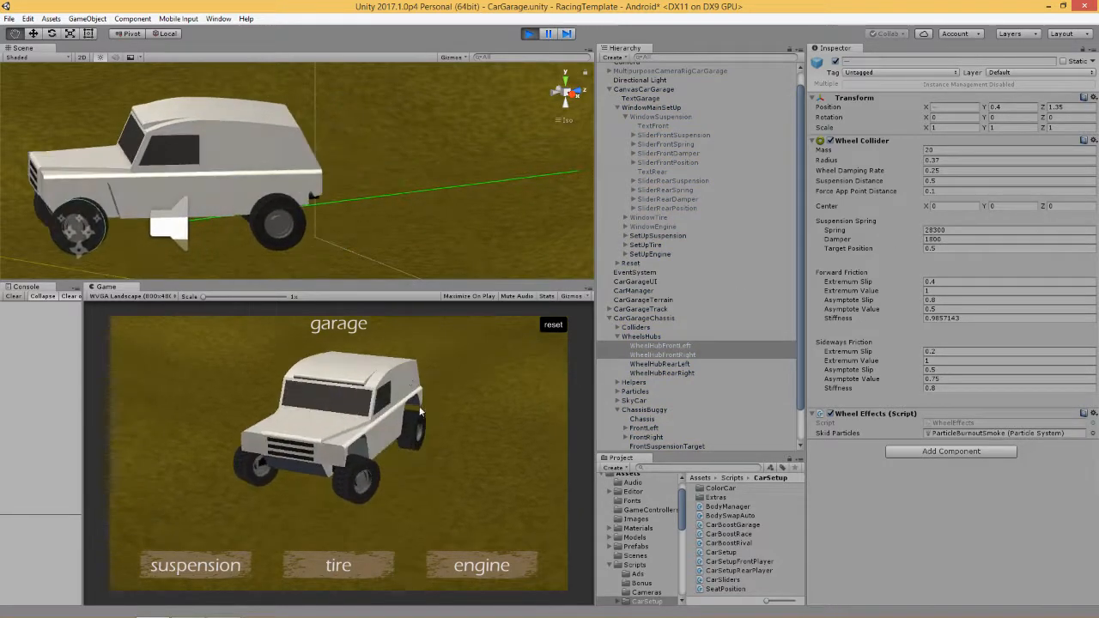
{"action": "left_click", "coordinate": [195, 565]}
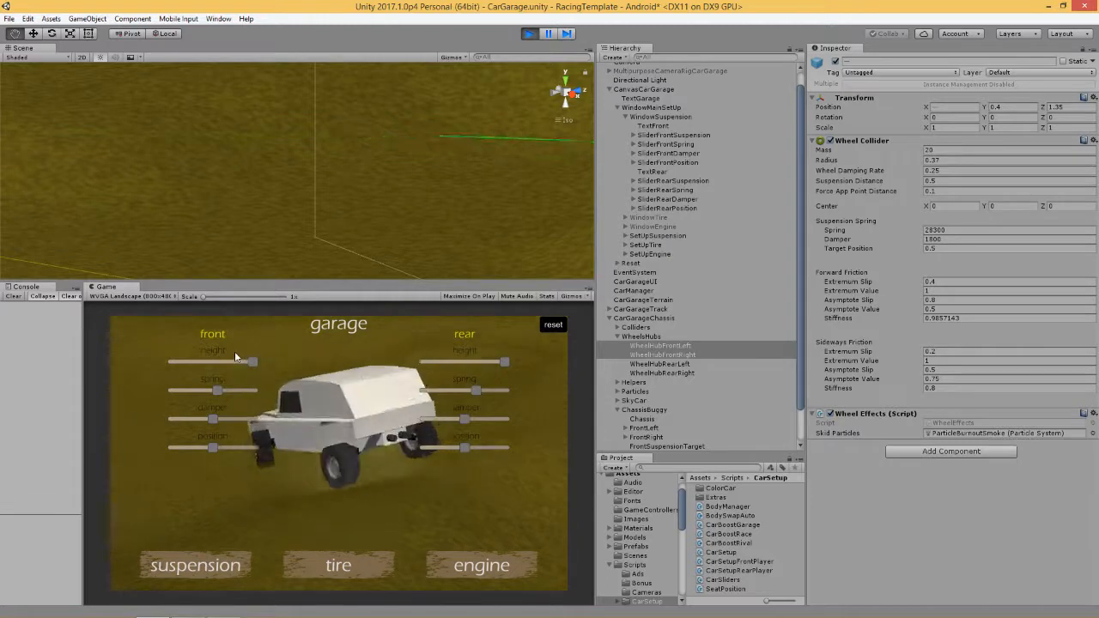
Move the front spring slider and watch the wheel collider spring change, then select a rear hub
{"action": "left_click_drag", "start_coordinate": [219, 391], "coordinate": [249, 391]}
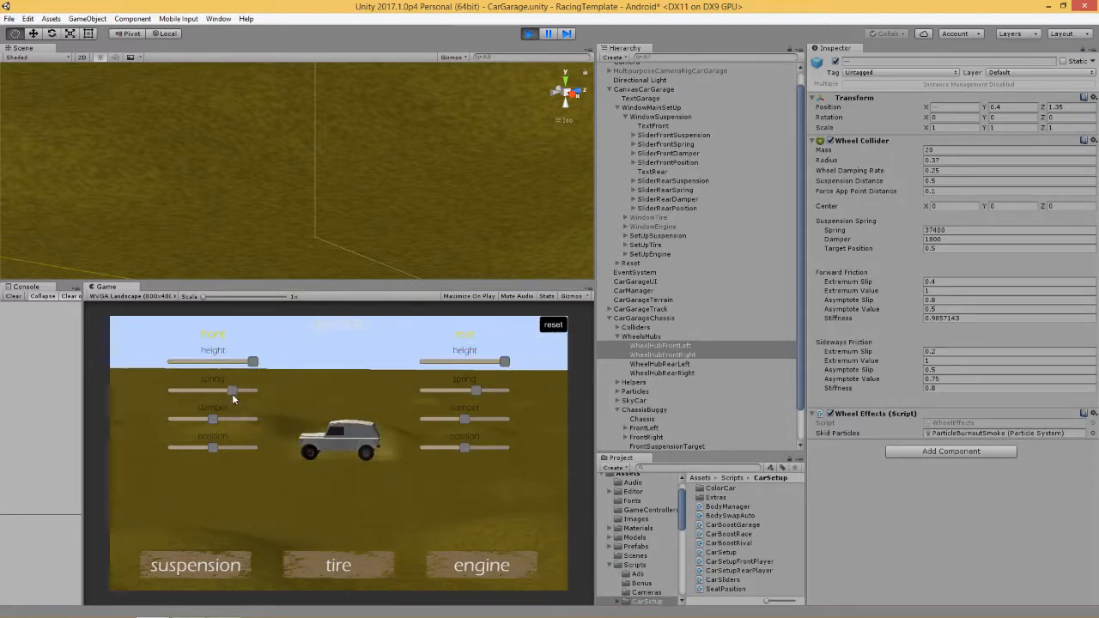
{"action": "left_click", "coordinate": [659, 364]}
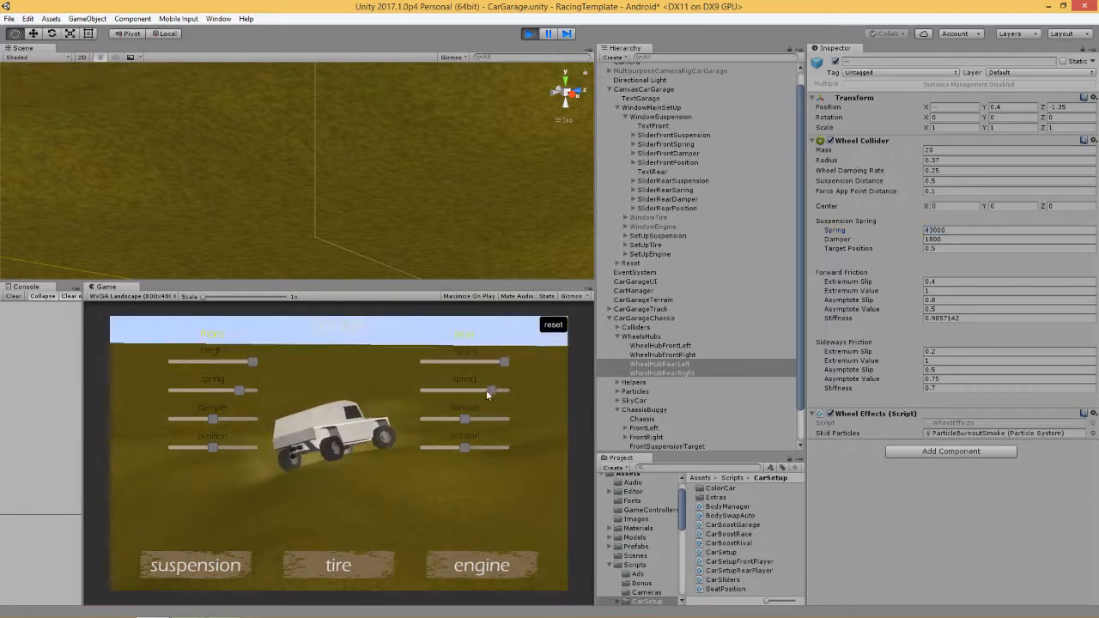
Move the rear spring slider and inspect SliderRearSpring's value range while the scene runs
{"action": "left_click_drag", "start_coordinate": [491, 391], "coordinate": [504, 392]}
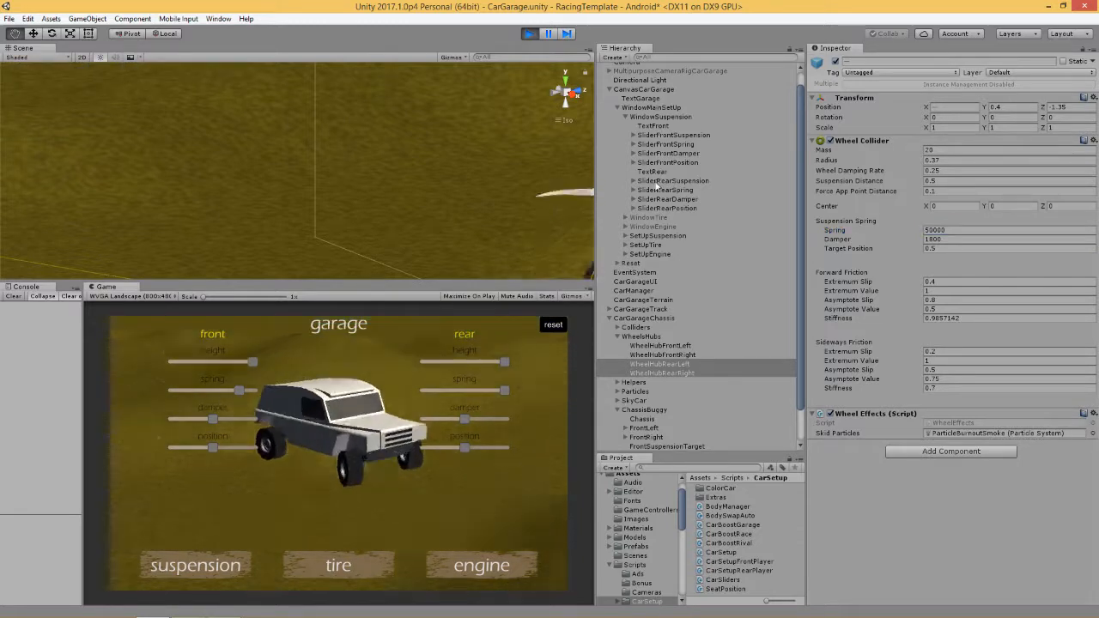
{"action": "left_click", "coordinate": [673, 180]}
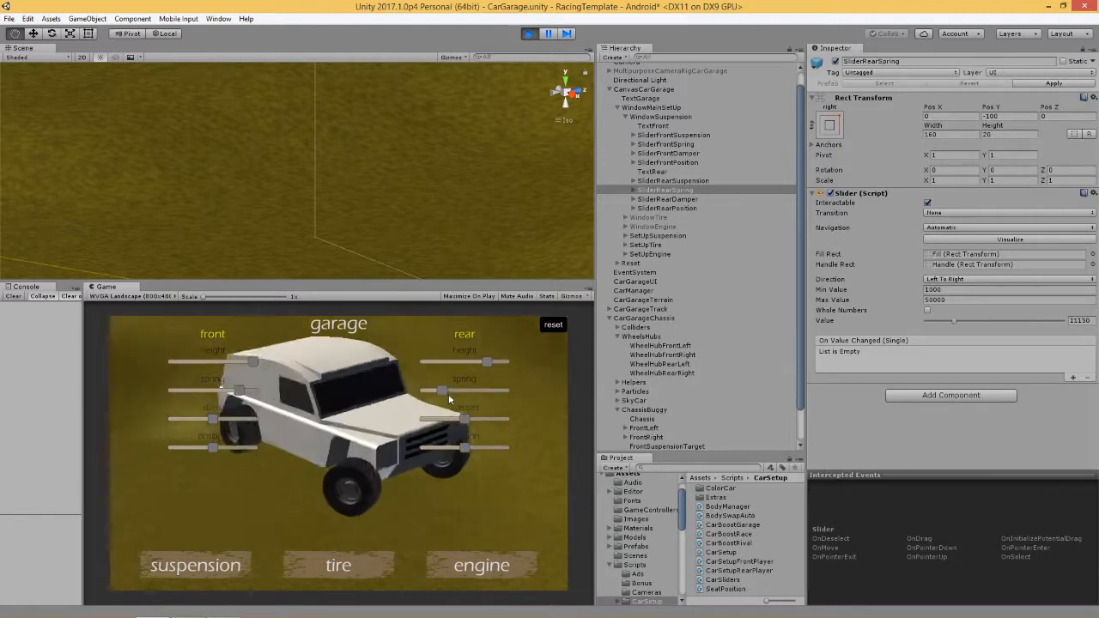
{"action": "left_click_drag", "start_coordinate": [421, 392], "coordinate": [463, 391]}
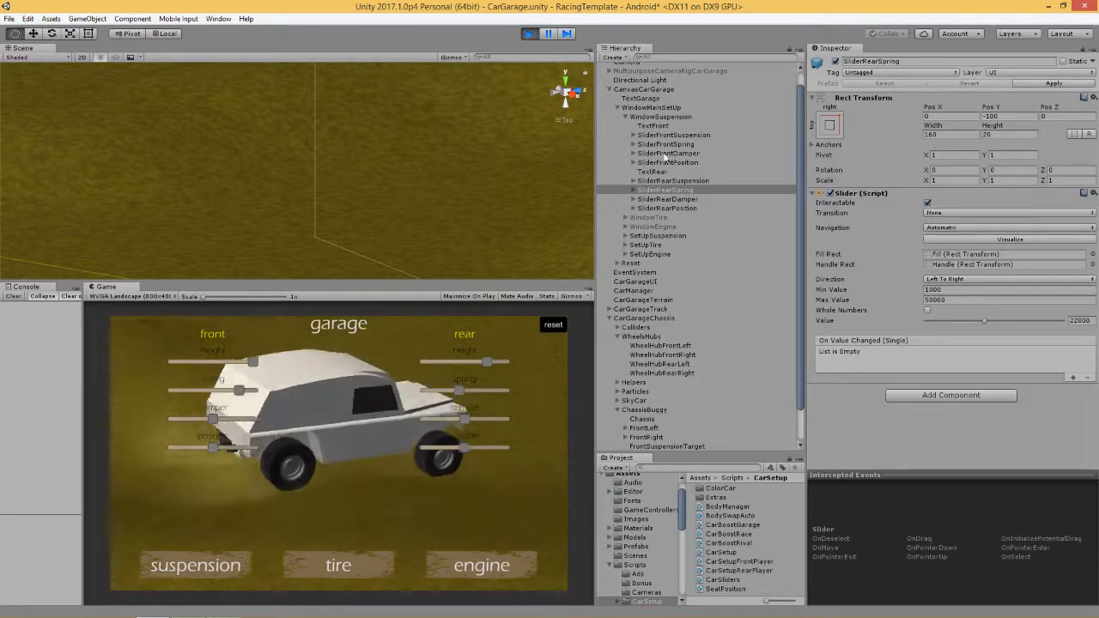